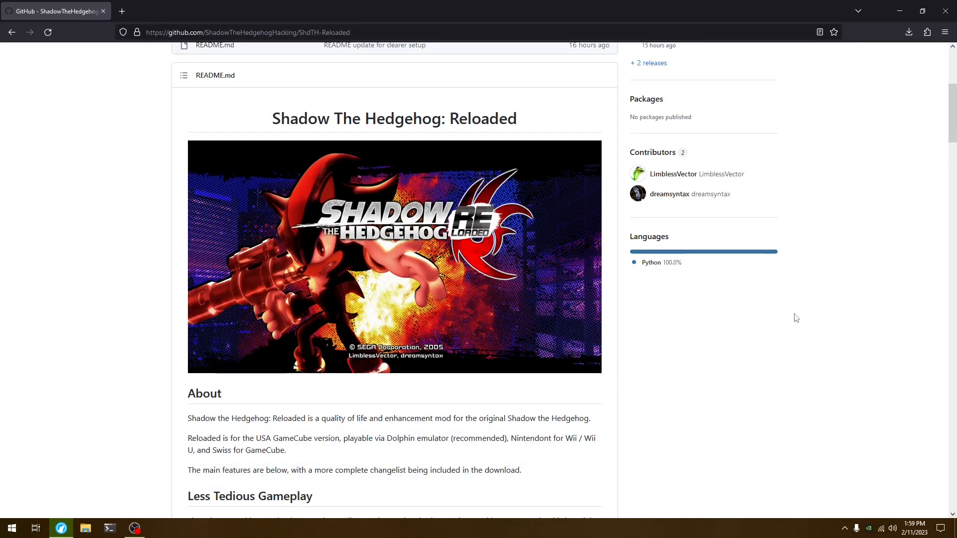
mouse_move(789, 313)
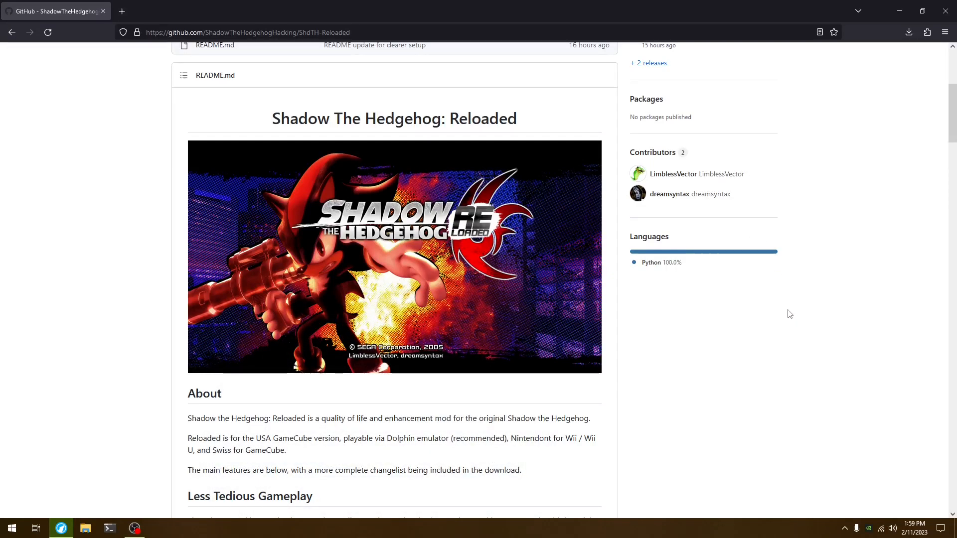
mouse_move(709, 419)
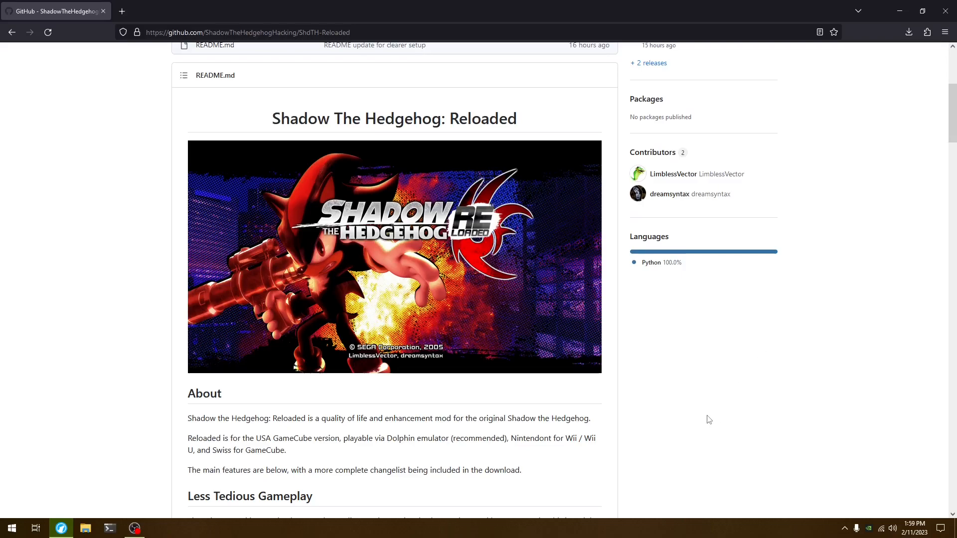
mouse_move(711, 413)
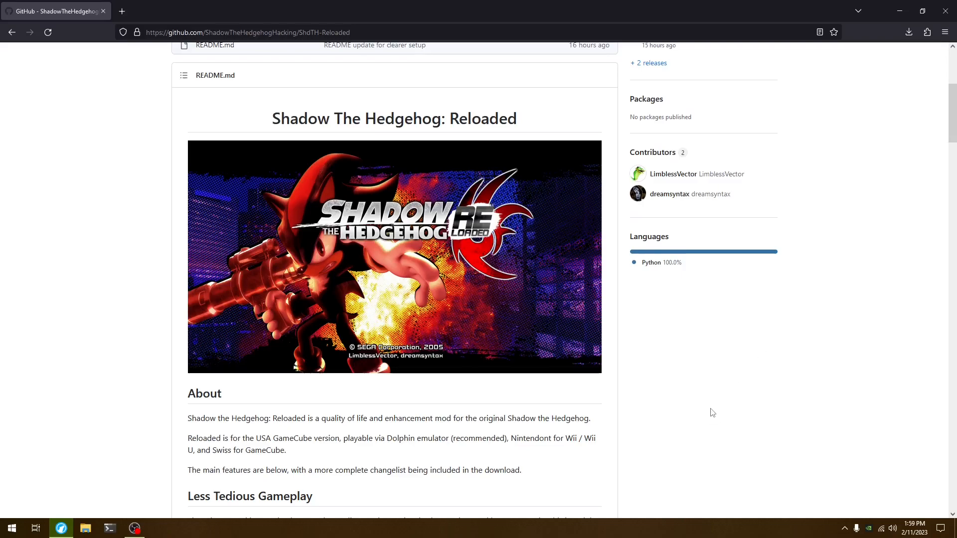
mouse_move(699, 403)
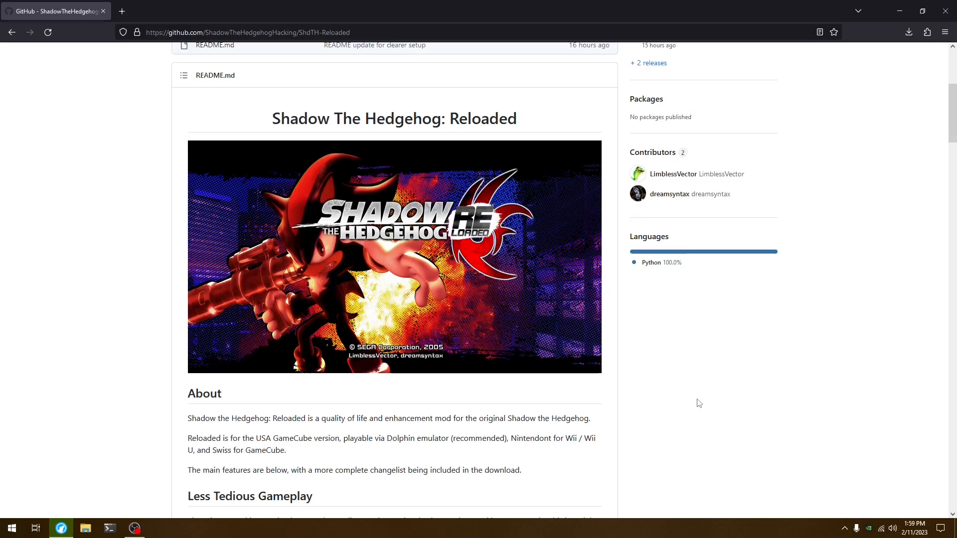
Step: Review the How to play / Setup section of the Reloaded README on GitHub
scroll("down", 3)
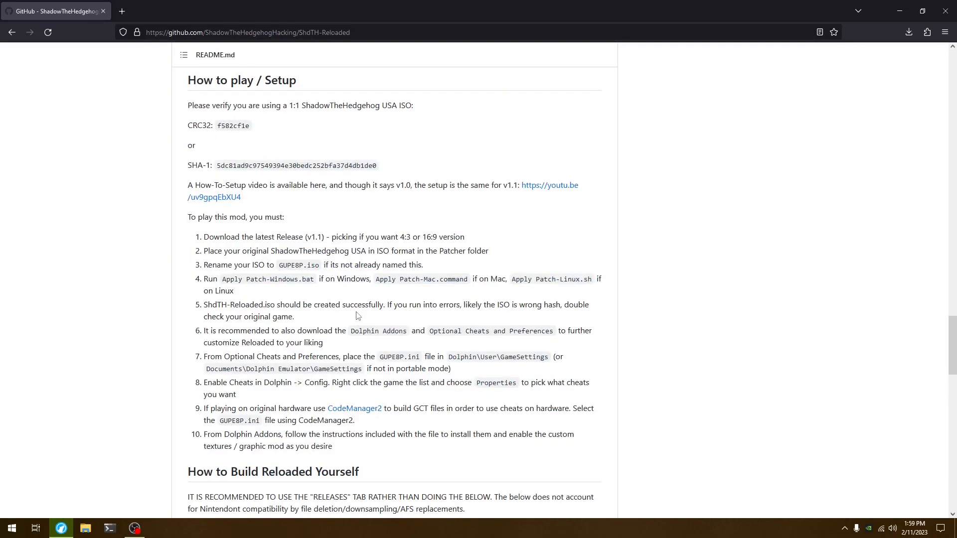
scroll("up", 3)
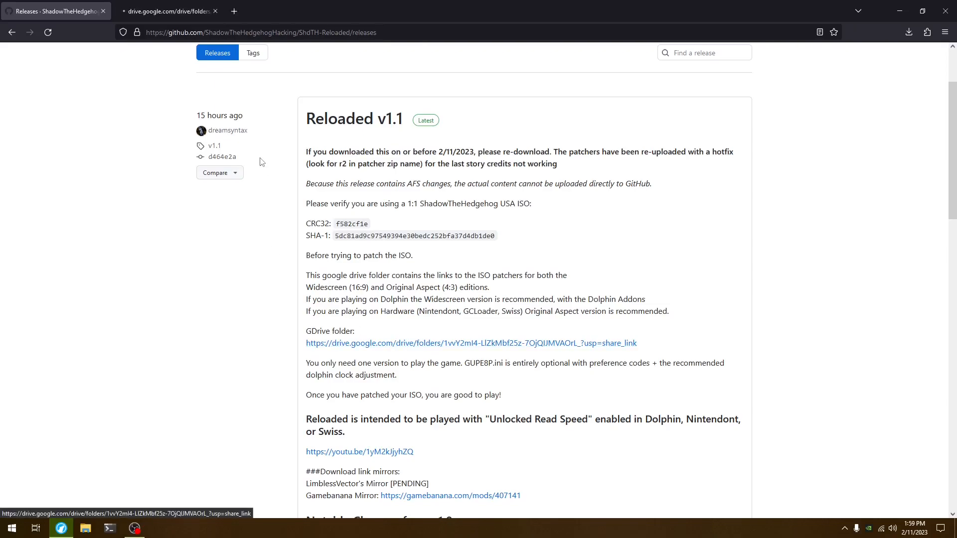
Step: Download the Widescreen patcher, Dolphin Addons.zip and Optional Cheats zips from the v1.1 Drive folder
left_click(470, 343)
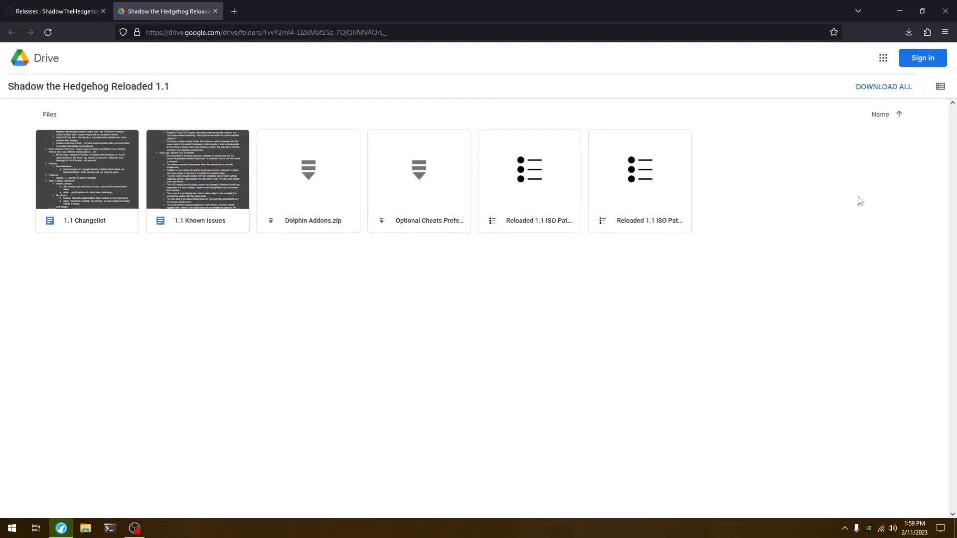
left_click(940, 86)
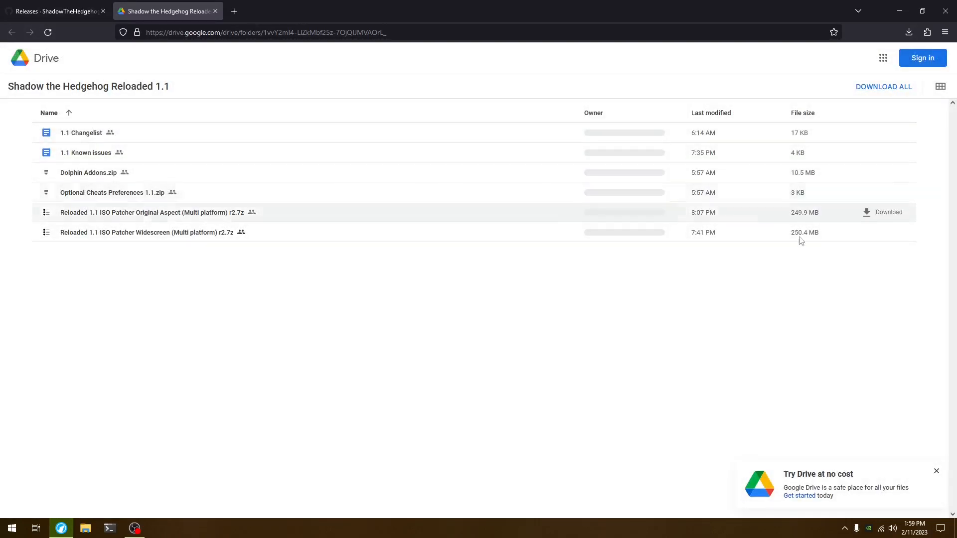
left_click(888, 232)
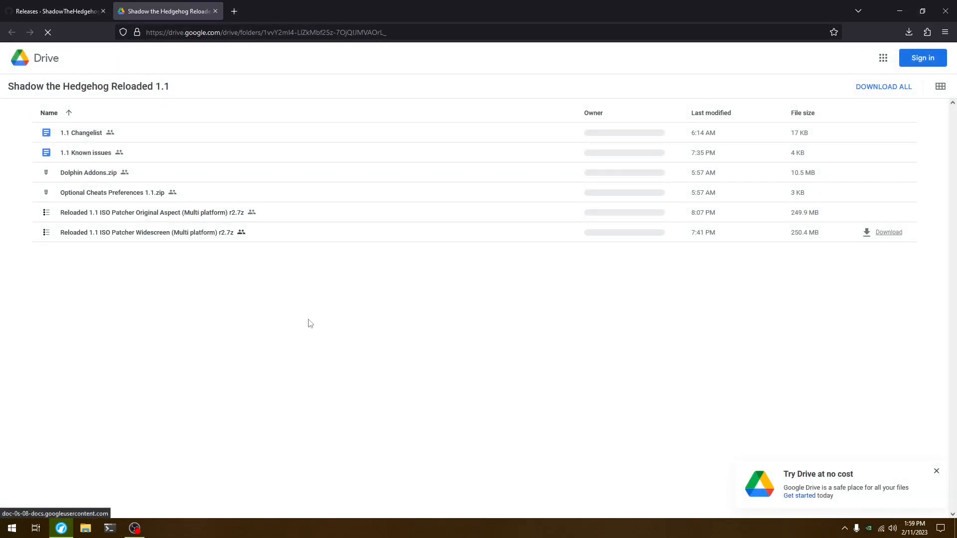
mouse_move(731, 212)
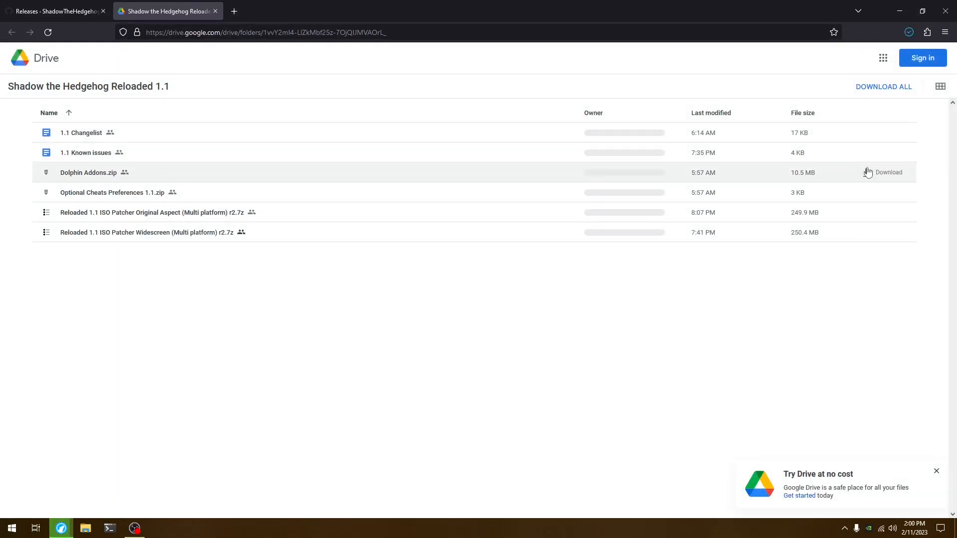
left_click(908, 32)
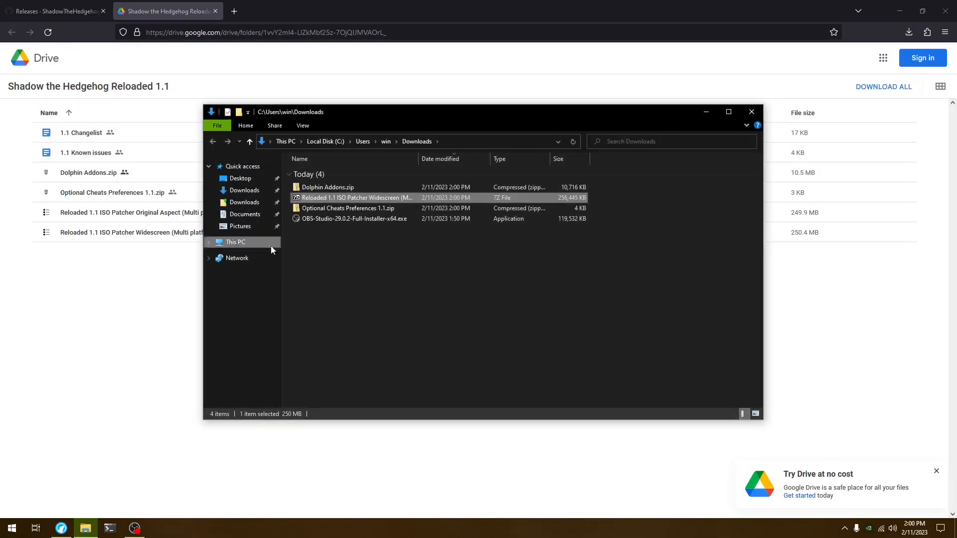
right_click(347, 209)
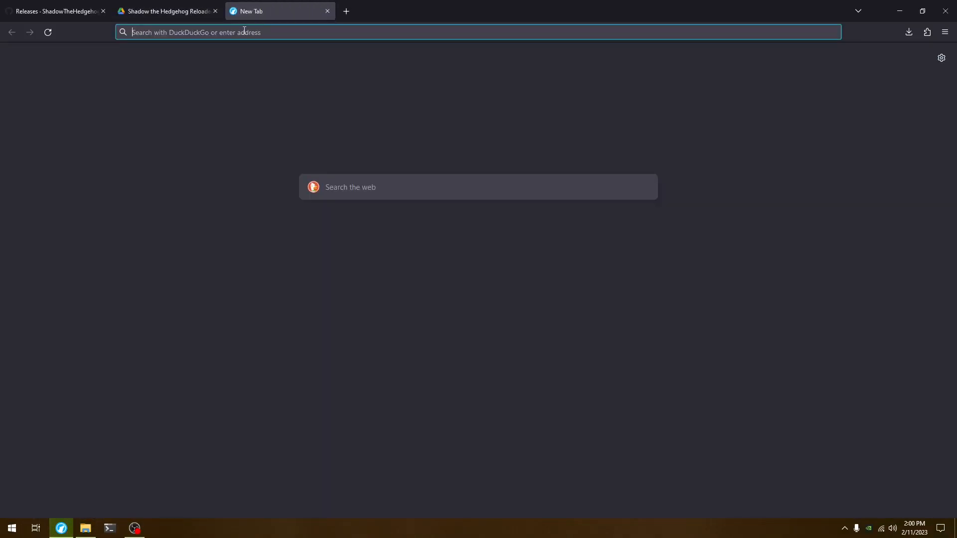
Step: Find dolphin-emu.org via DuckDuckGo and download Windows x64 development build 5.0-18626
type("dolphin+emu&ia=web")
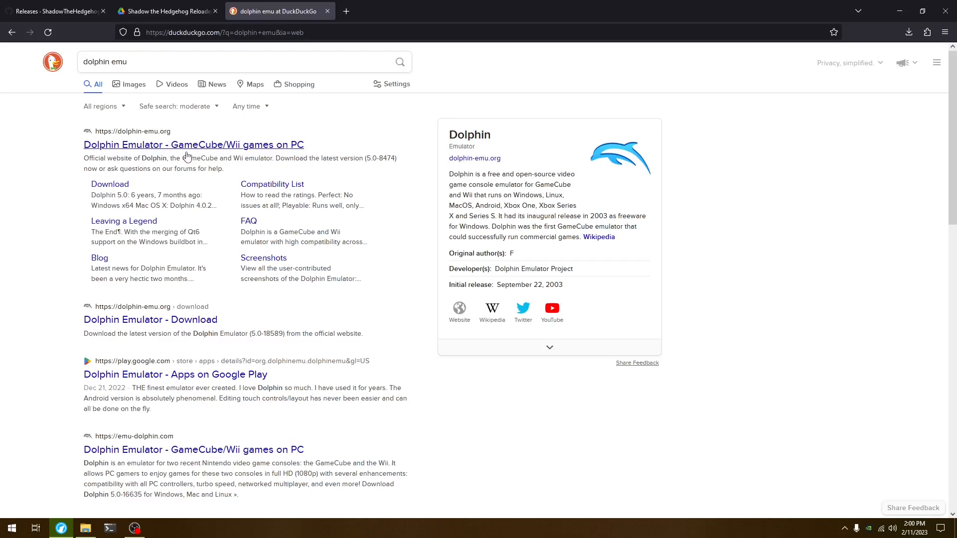
left_click(194, 144)
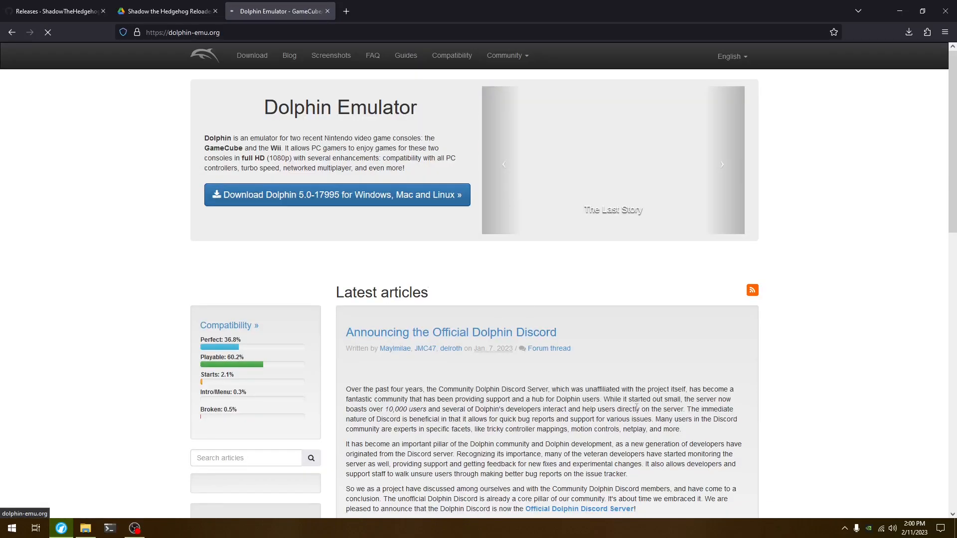
left_click(337, 195)
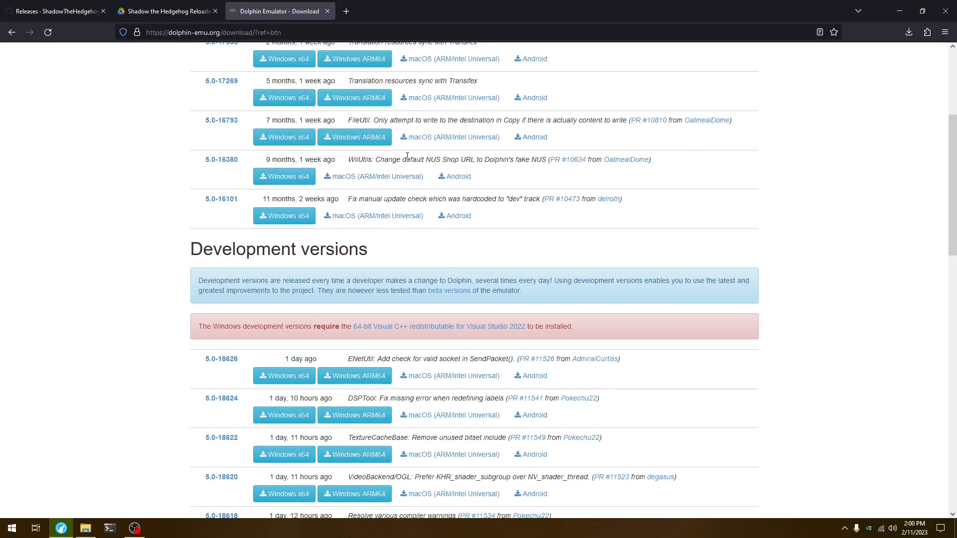
left_click(283, 273)
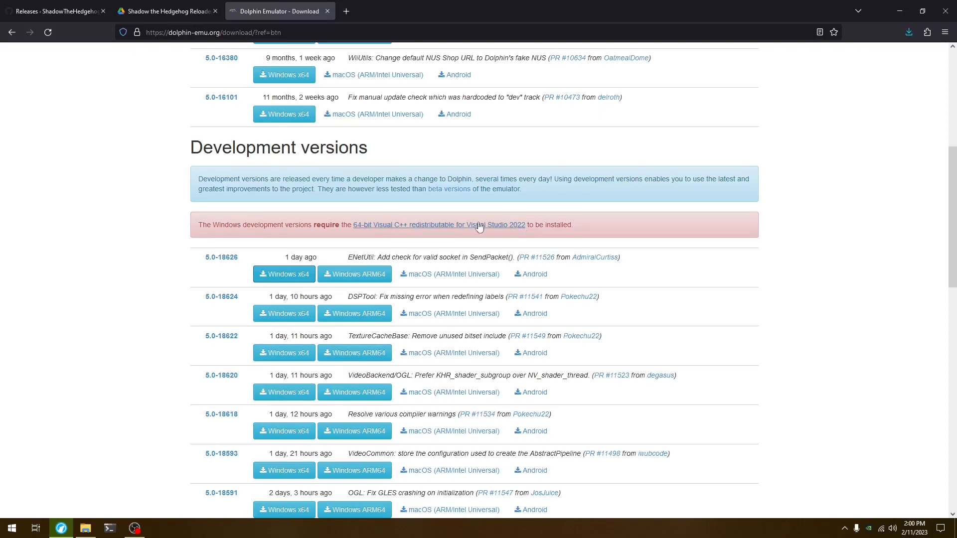
mouse_move(913, 29)
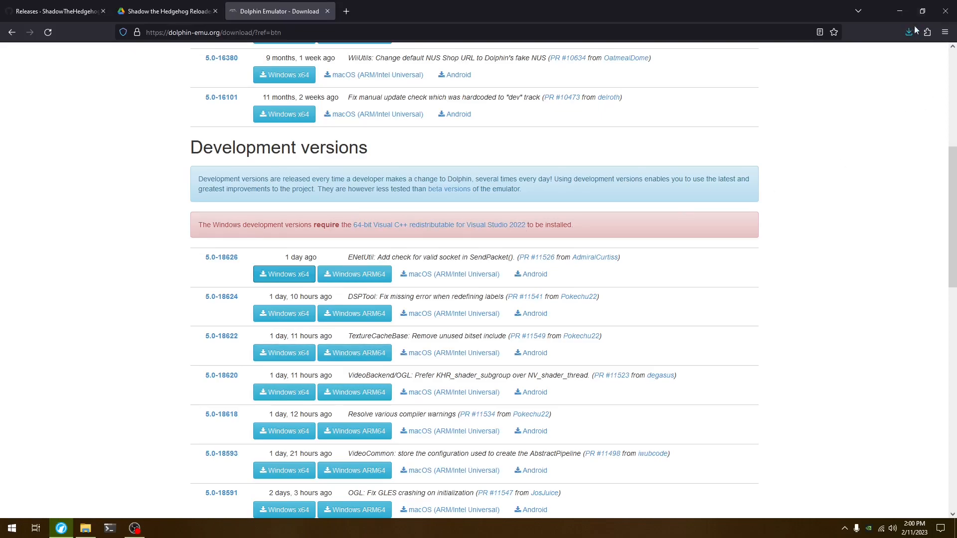
right_click(320, 187)
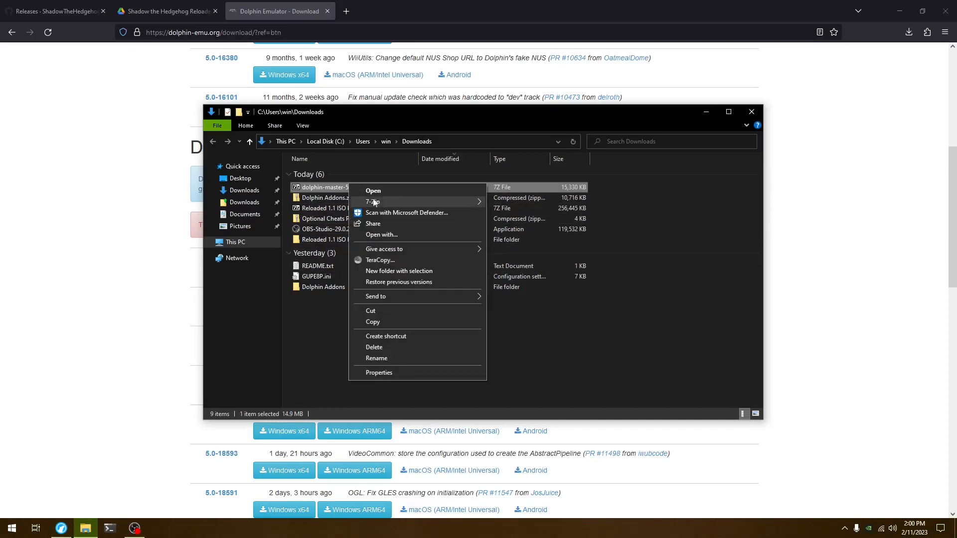
Step: Extract Dolphin into a portable Dolphin-x64 folder, then launch and close it once
left_click(372, 201)
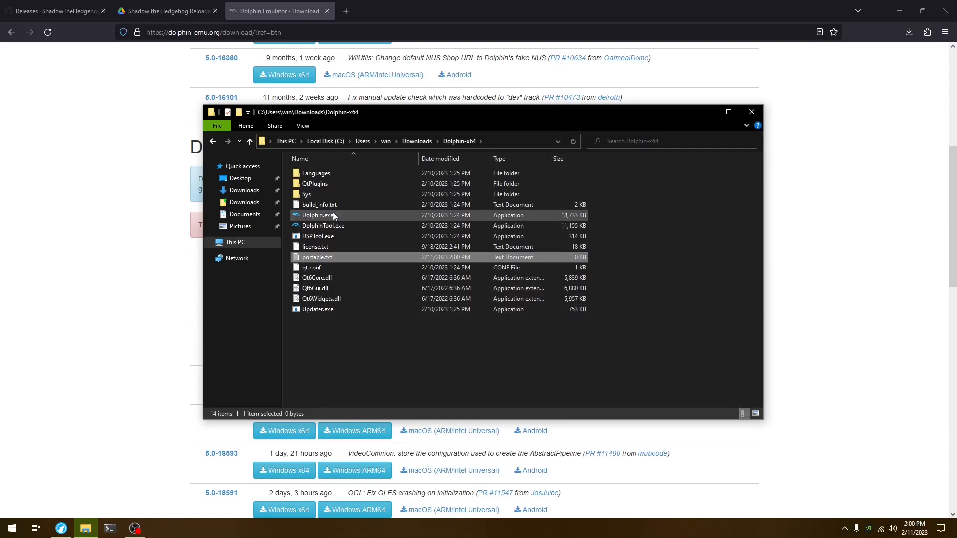
double_click(319, 214)
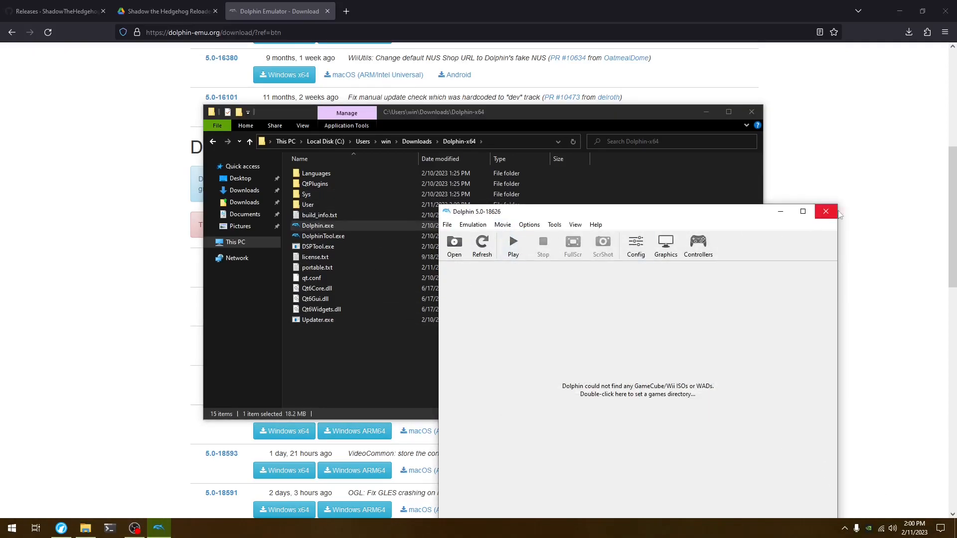
left_click(825, 211)
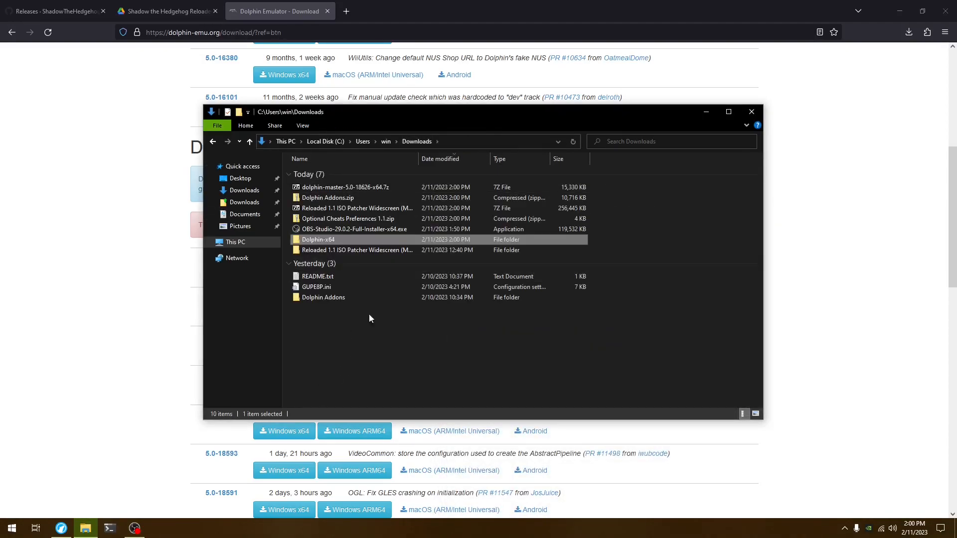
Step: Move GUPE8P.ini and the Dolphin Addons folder into Dolphin-x64\User\GameSettings
left_click(316, 287)
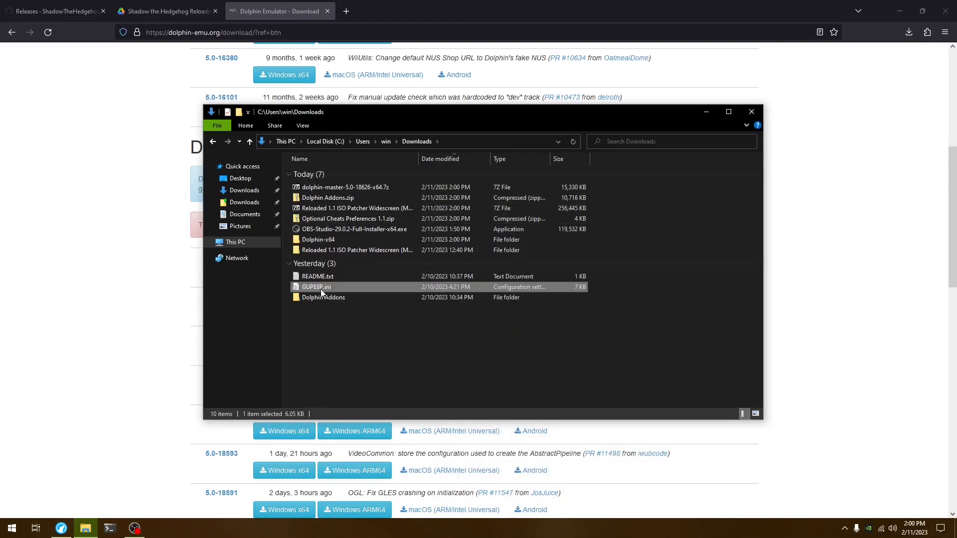
left_click(322, 297)
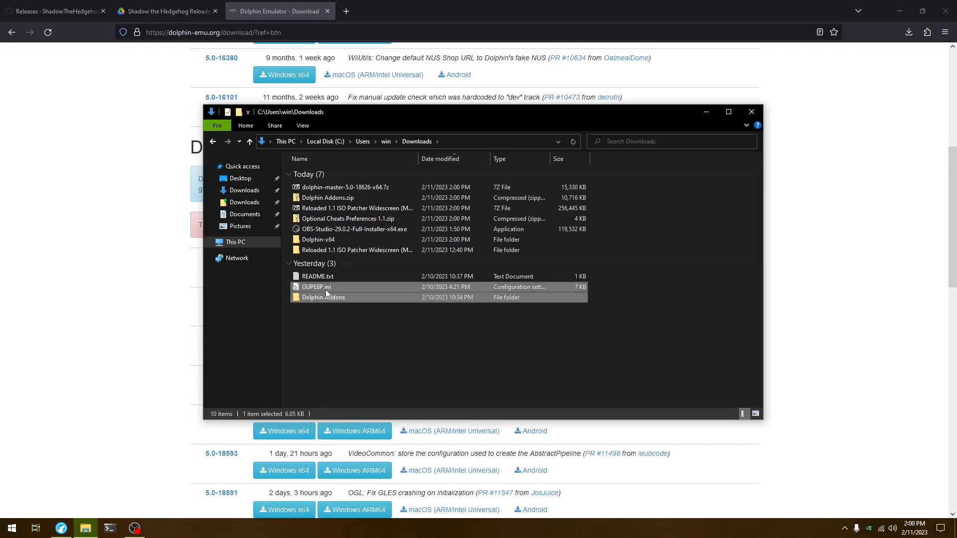
double_click(318, 239)
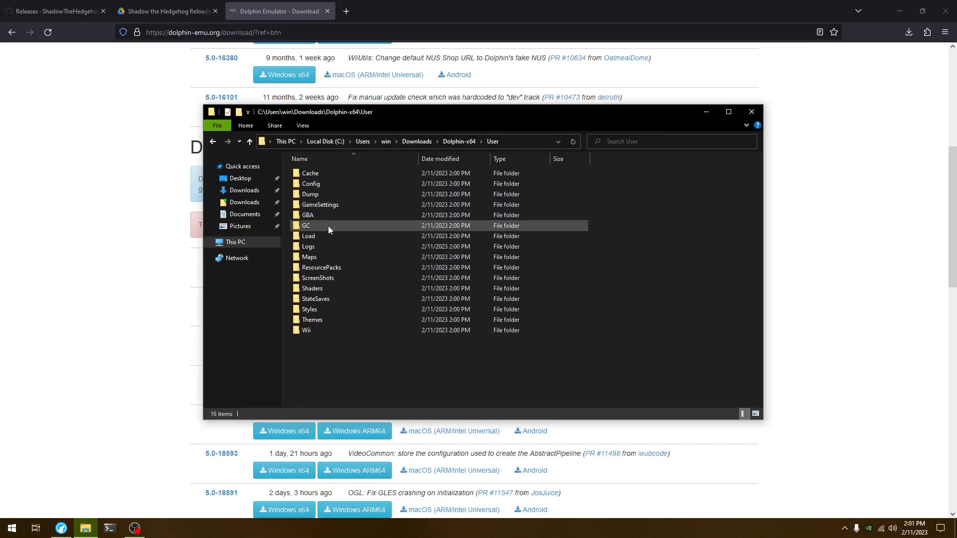
double_click(320, 205)
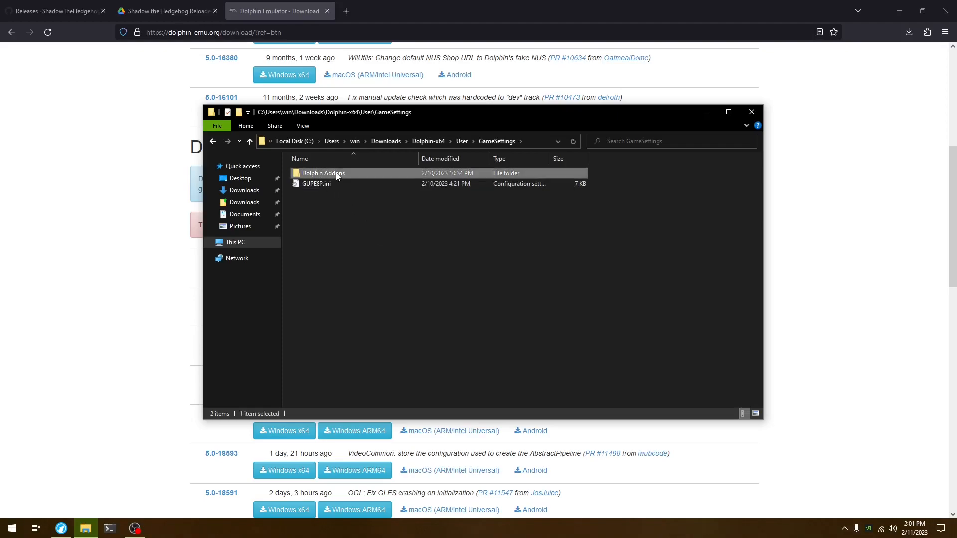
double_click(322, 173)
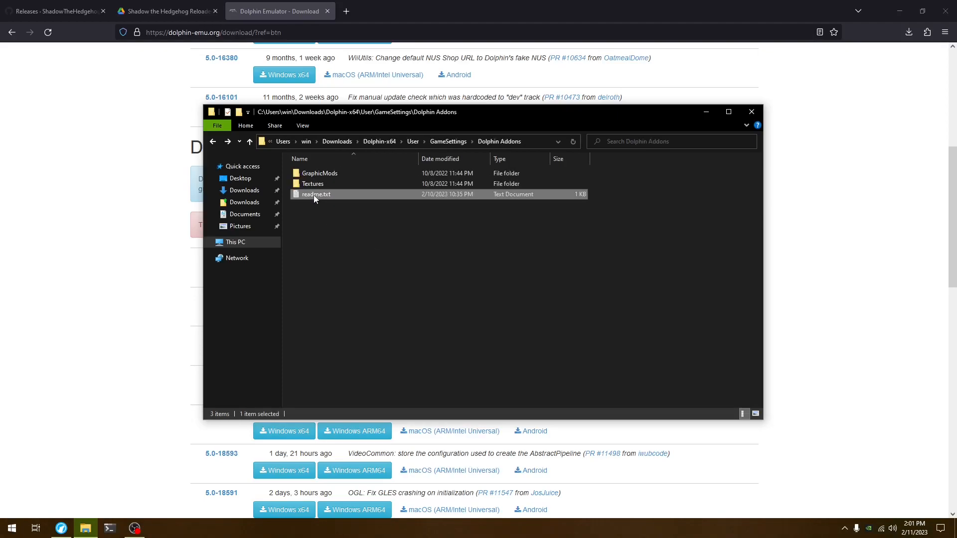
left_click(313, 184)
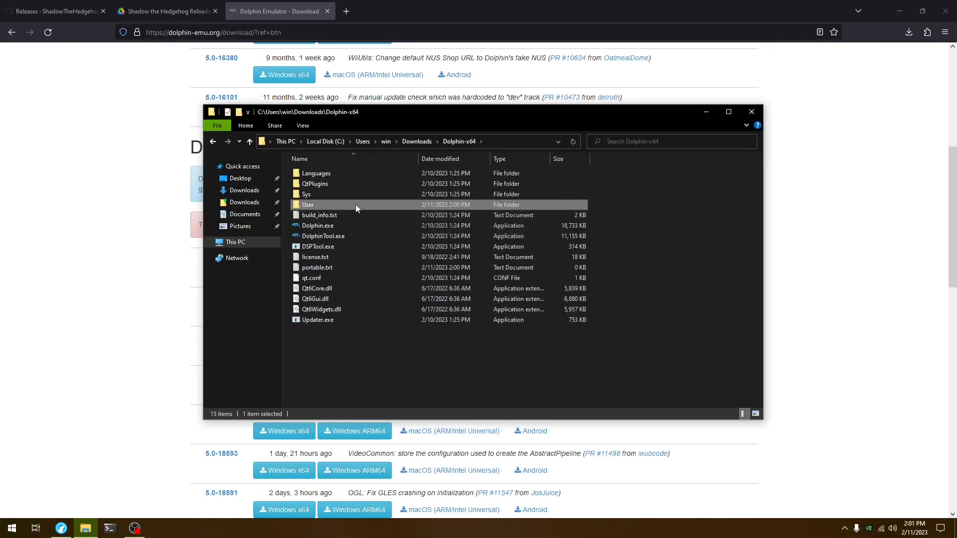
double_click(308, 205)
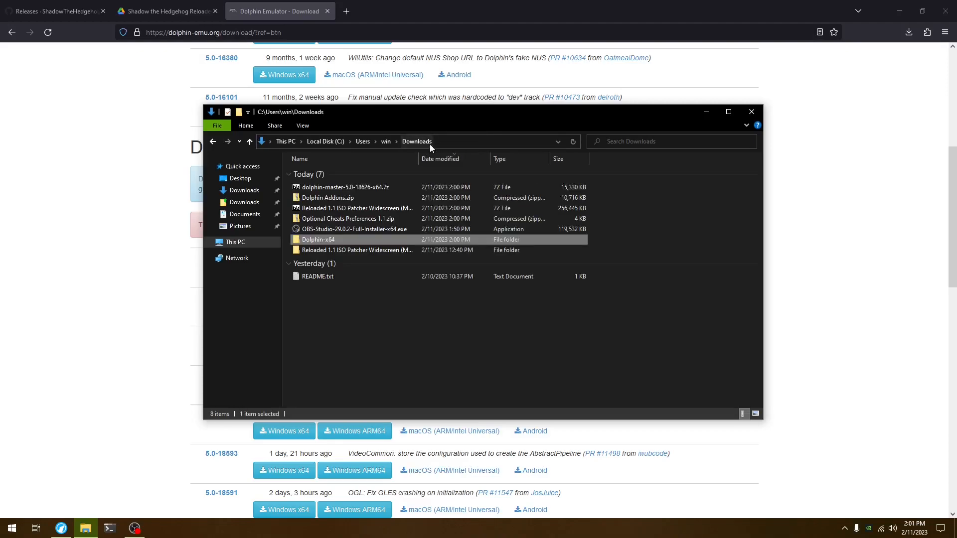
mouse_move(378, 323)
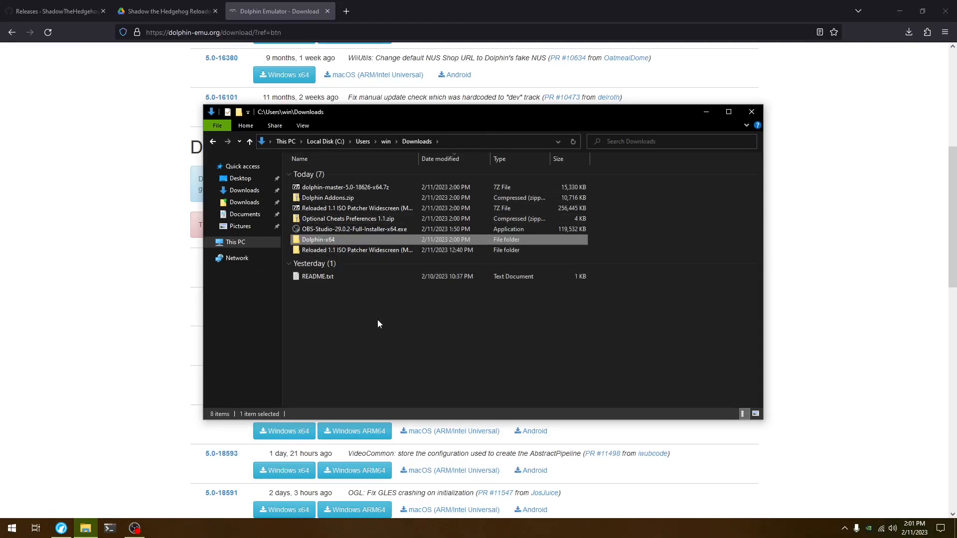
Step: Run Apply Patch-Windows.bat on GUPE8P.iso in the Reloaded 1.1 Widescreen patcher folder
double_click(356, 249)
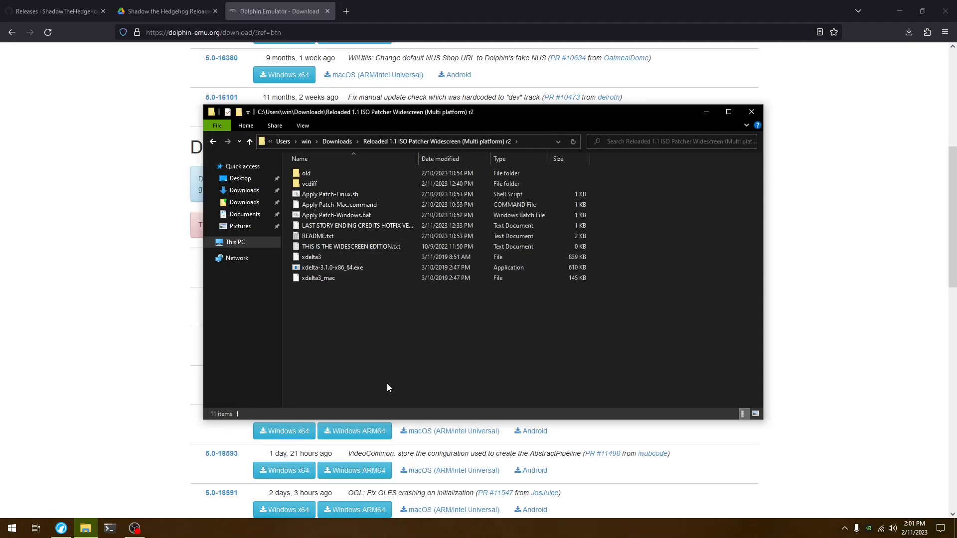
mouse_move(406, 307)
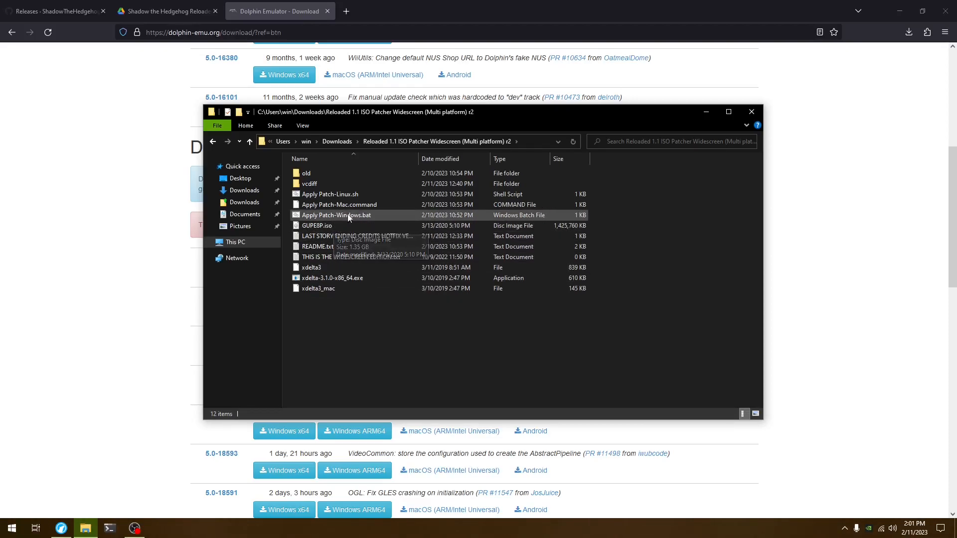
double_click(336, 215)
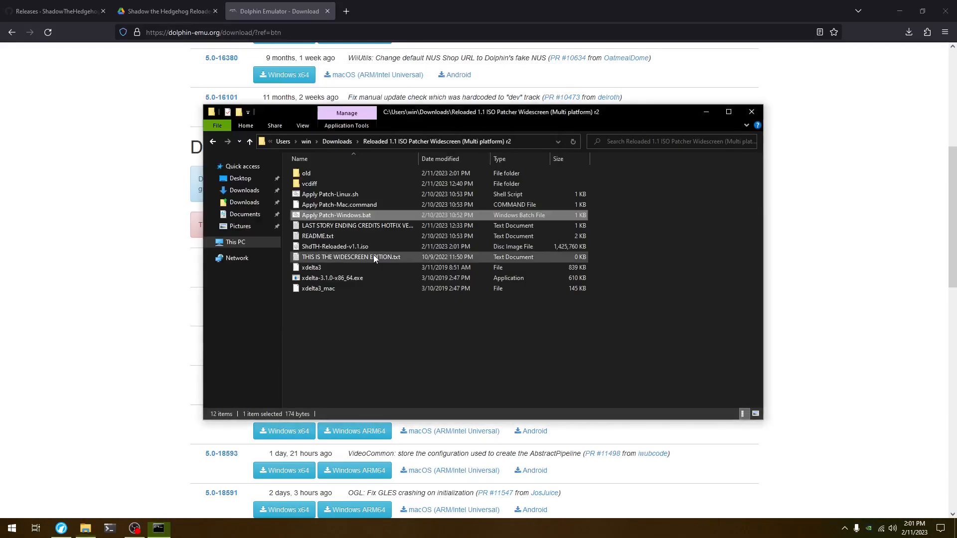
Step: Move ShdTH-Reloaded-v1.1.iso into a new Game folder inside Dolphin-x64
left_click(335, 246)
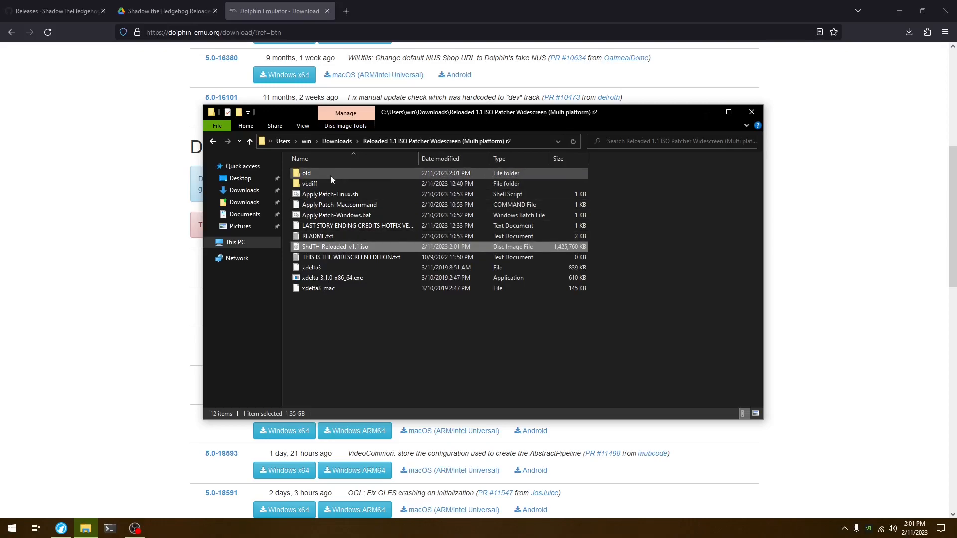
double_click(305, 173)
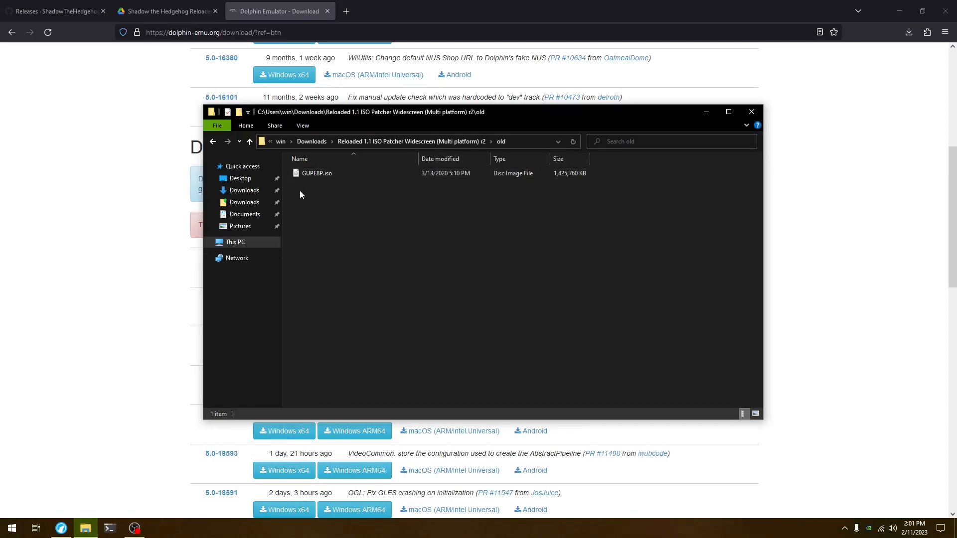
left_click(249, 141)
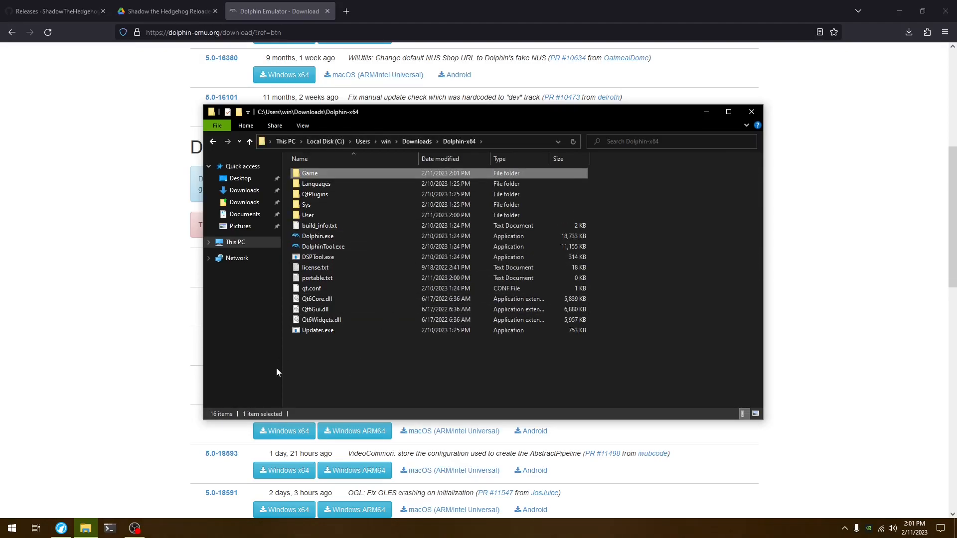
left_click(317, 236)
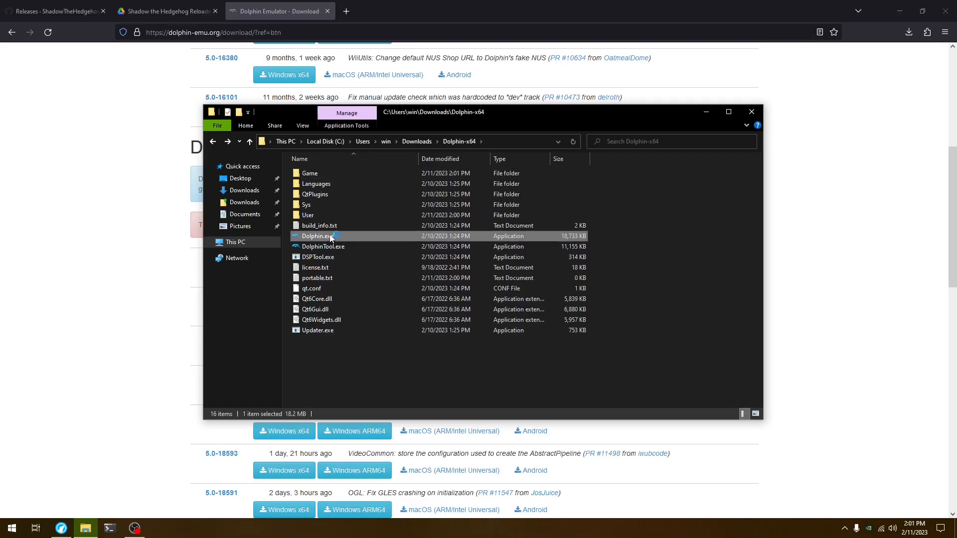
Step: Launch portable Dolphin and set the Game folder as its game directory
double_click(317, 236)
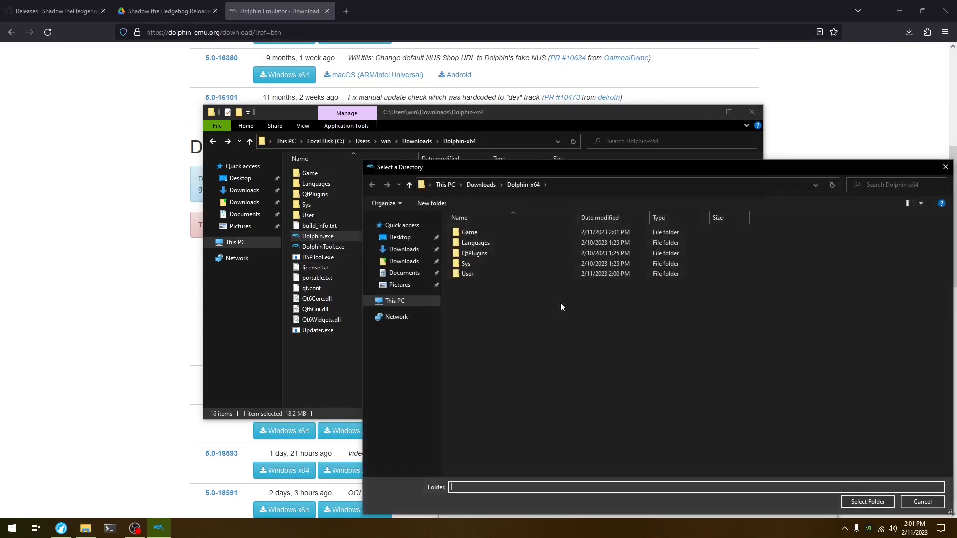
left_click(866, 502)
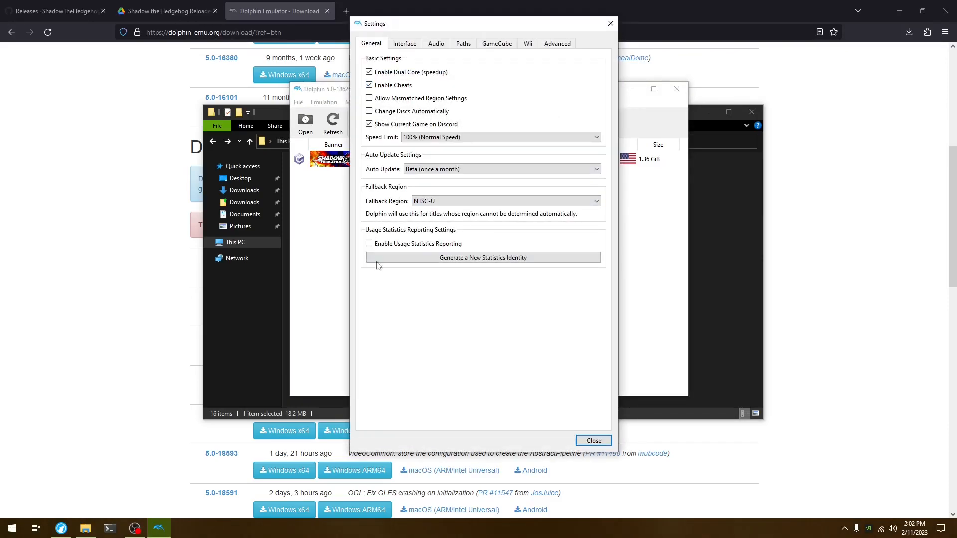
Step: Set graphics to Direct3D 11, 3x Native resolution and Immediately Present XFB
left_click(592, 440)
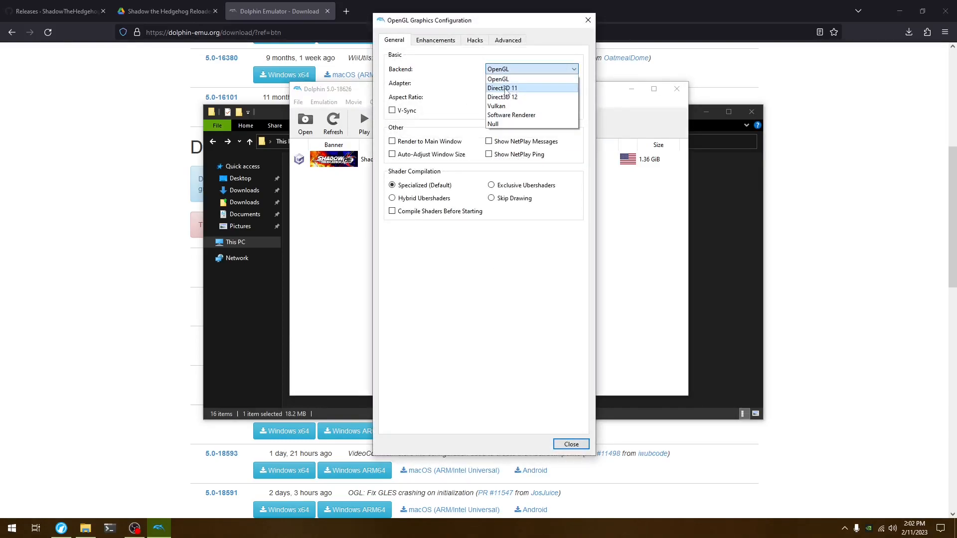
left_click(501, 88)
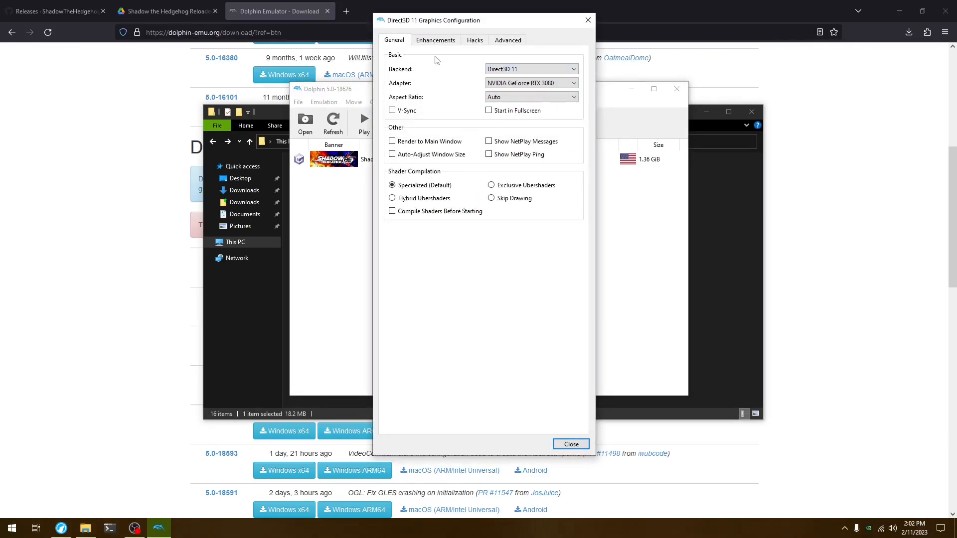
left_click(435, 40)
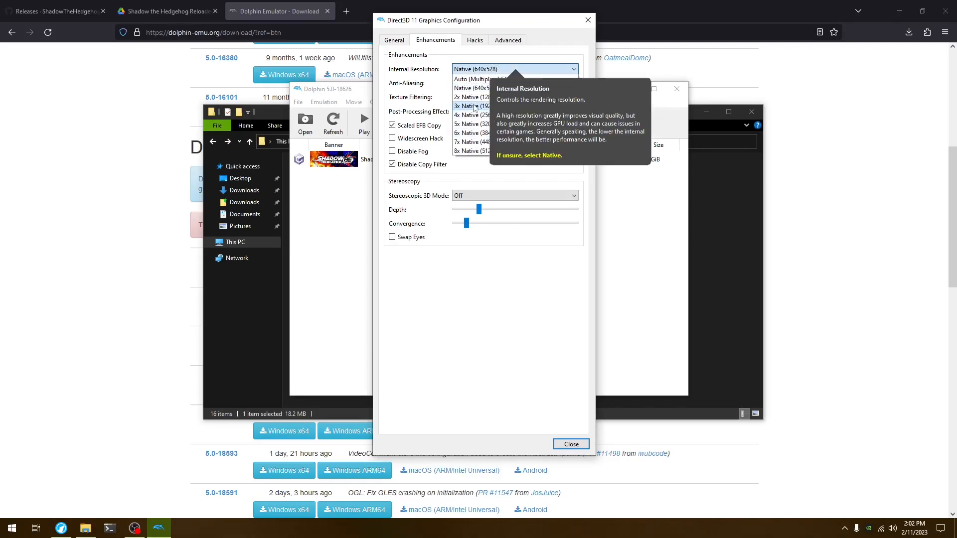
left_click(475, 40)
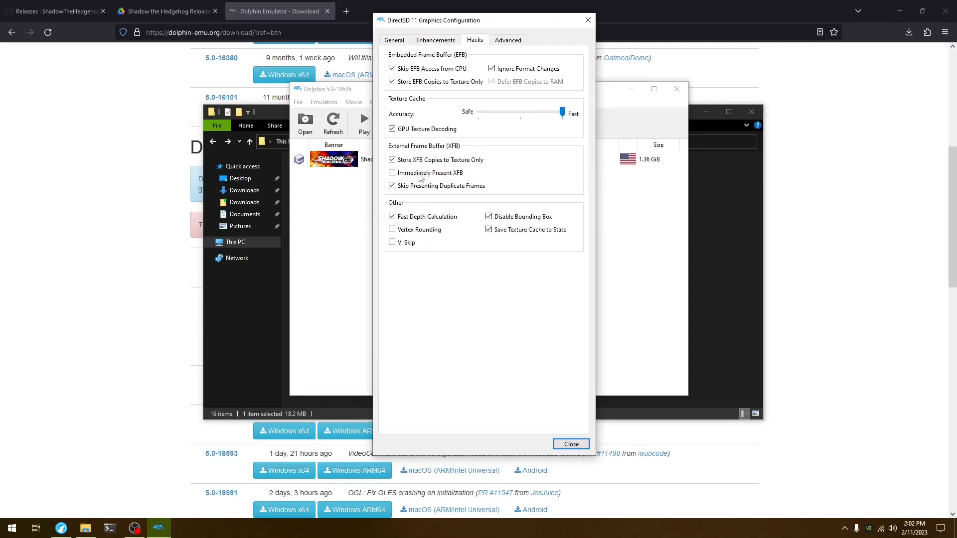
left_click(391, 172)
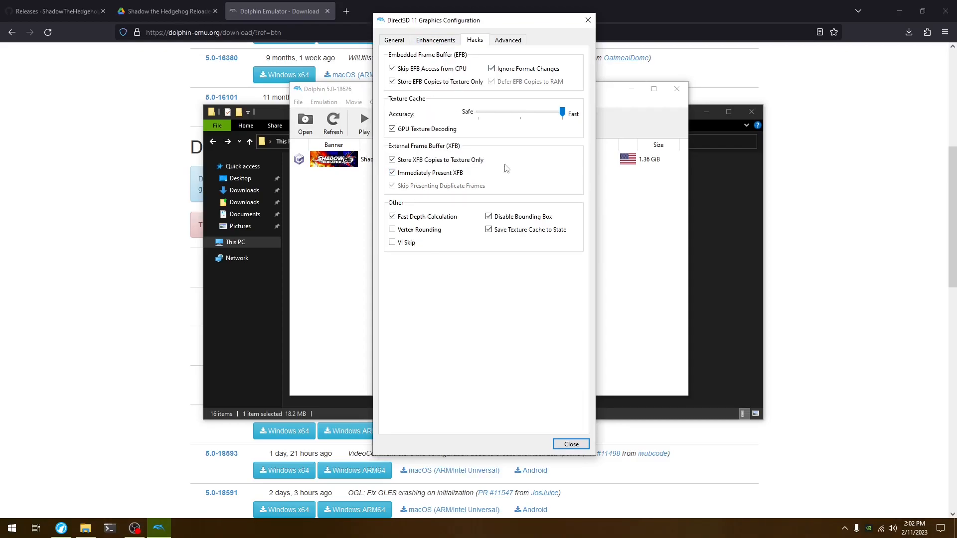
Step: Enable Crop, Progressive Scan and Borderless Fullscreen in advanced graphics settings
left_click(507, 40)
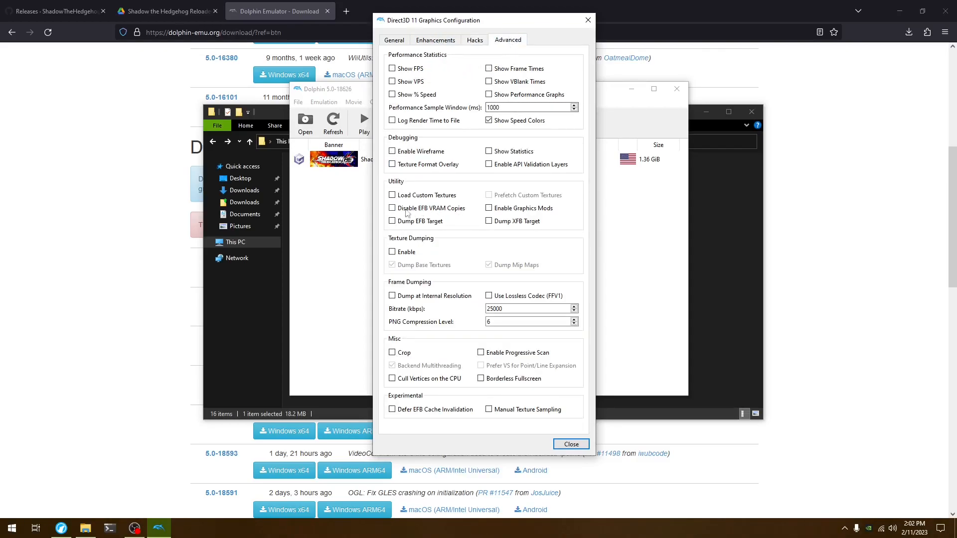
left_click(482, 378)
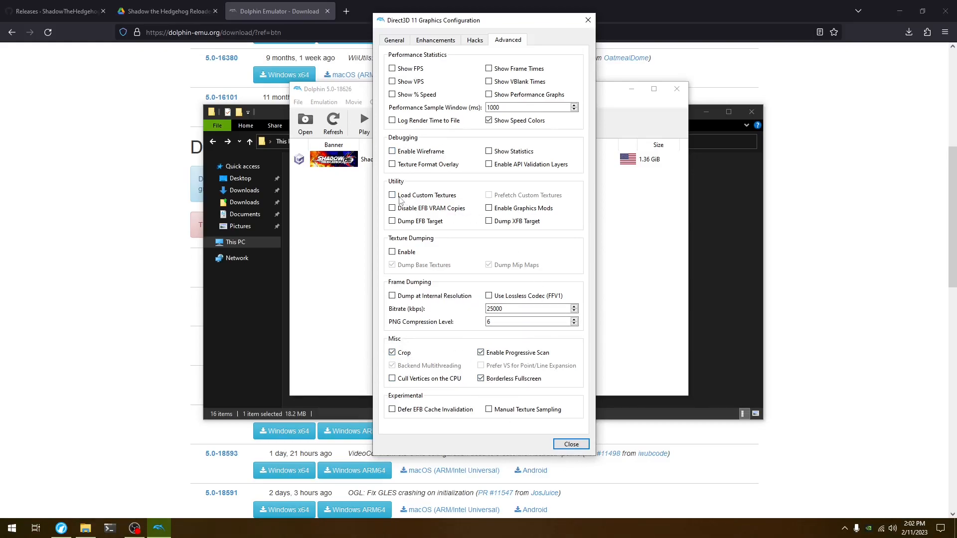
left_click(392, 194)
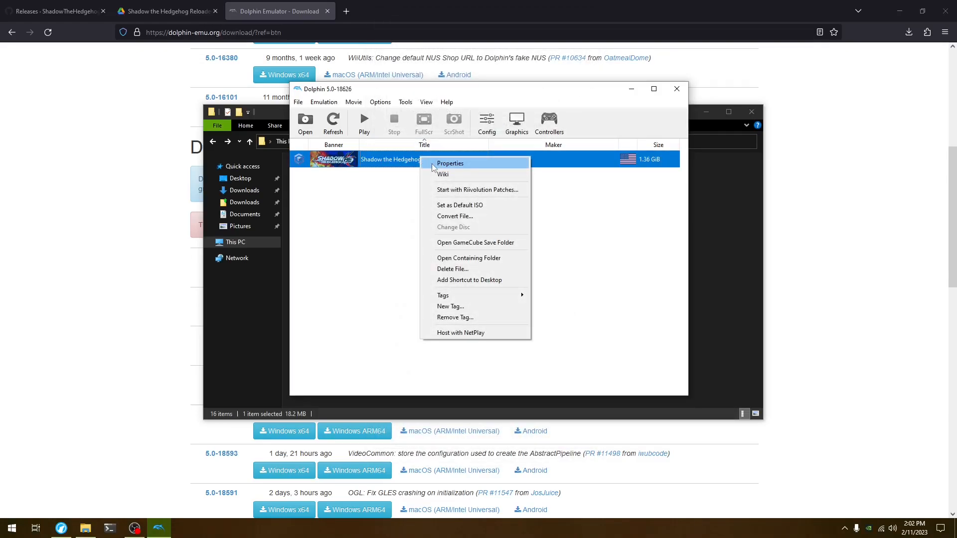
Step: Enable the Restore Partner Intro Cutscene Behavior and Play as BATTLE Characters in 1P Mode v2 Gecko codes
left_click(449, 163)
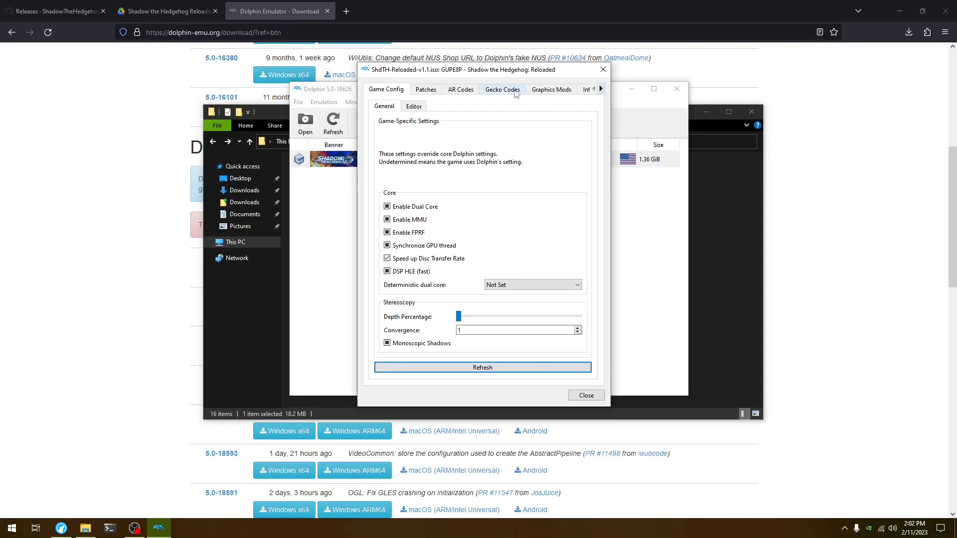
left_click(503, 89)
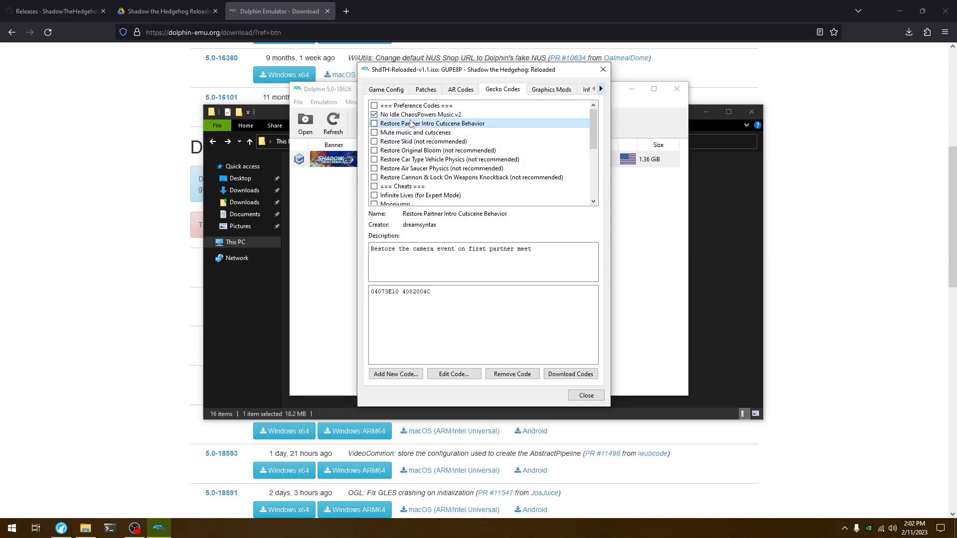
left_click(374, 123)
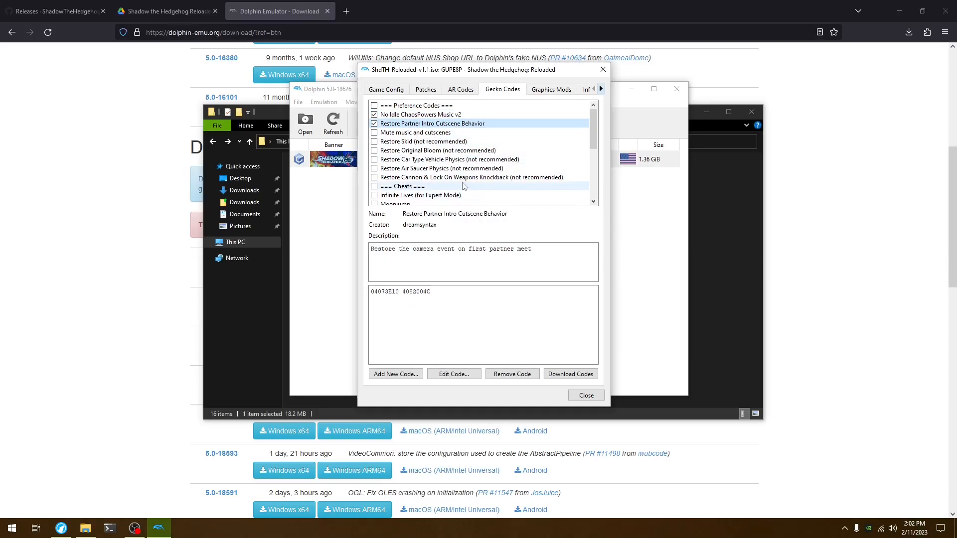
left_click(424, 141)
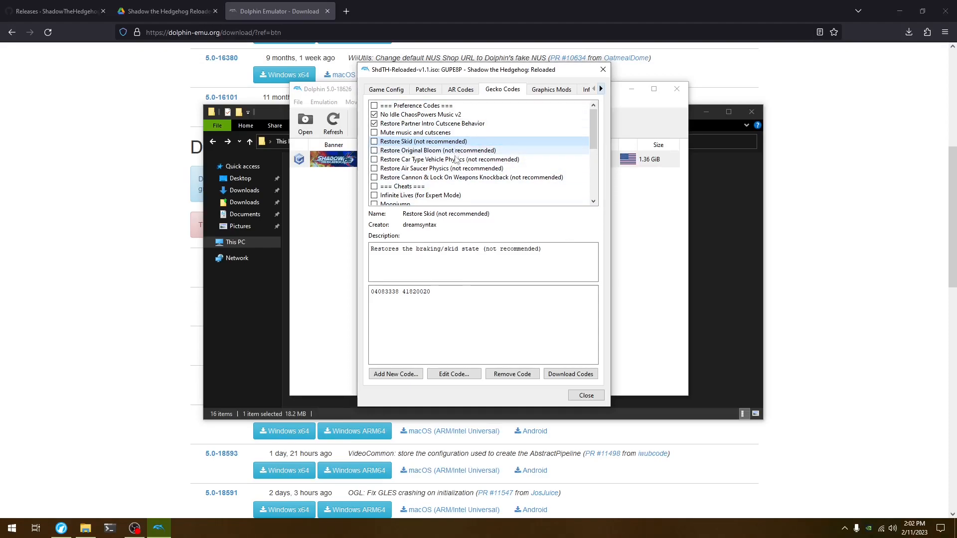
scroll("down", 3)
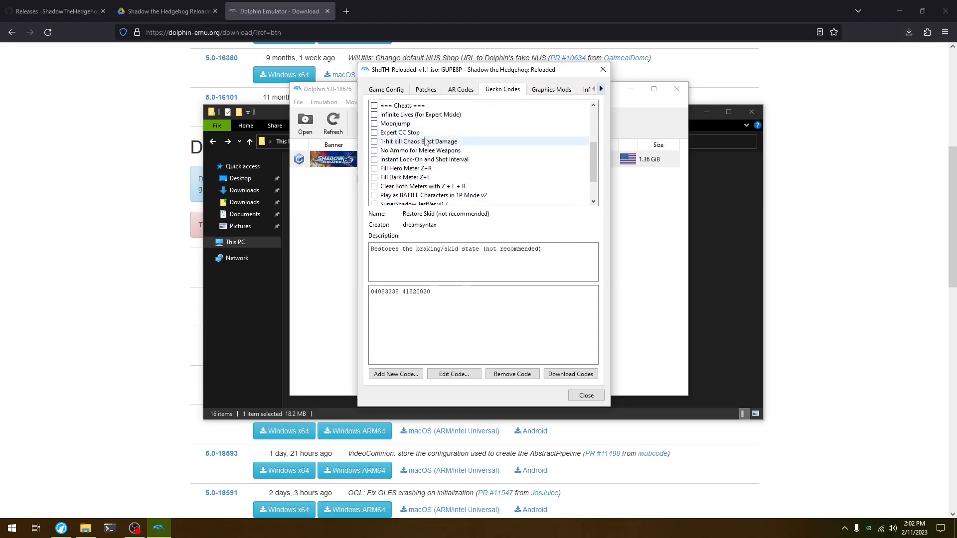
scroll("down", 3)
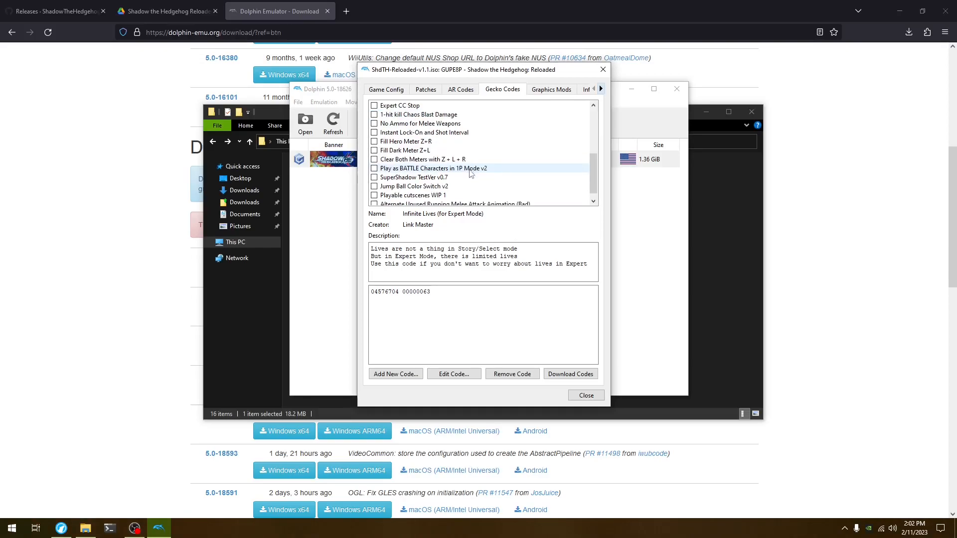
left_click(433, 159)
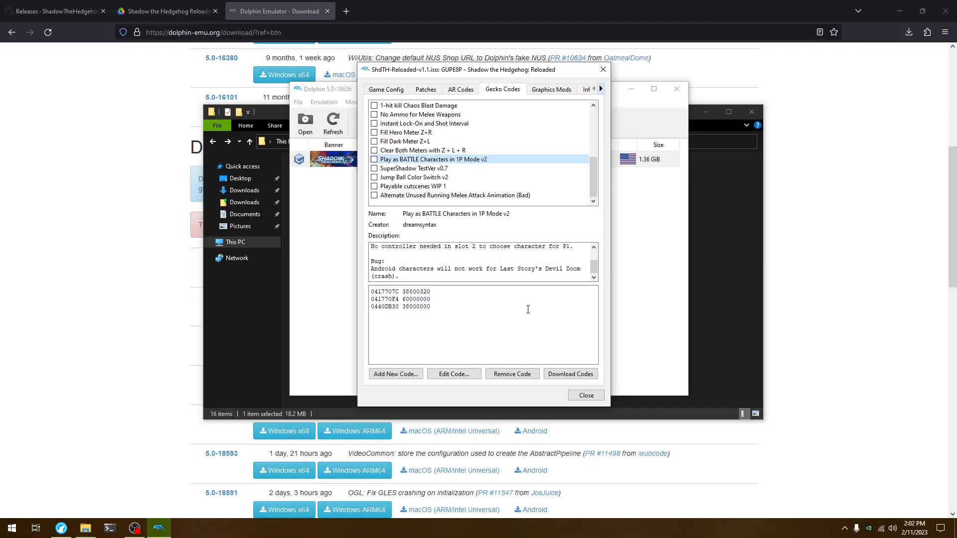
left_click(373, 159)
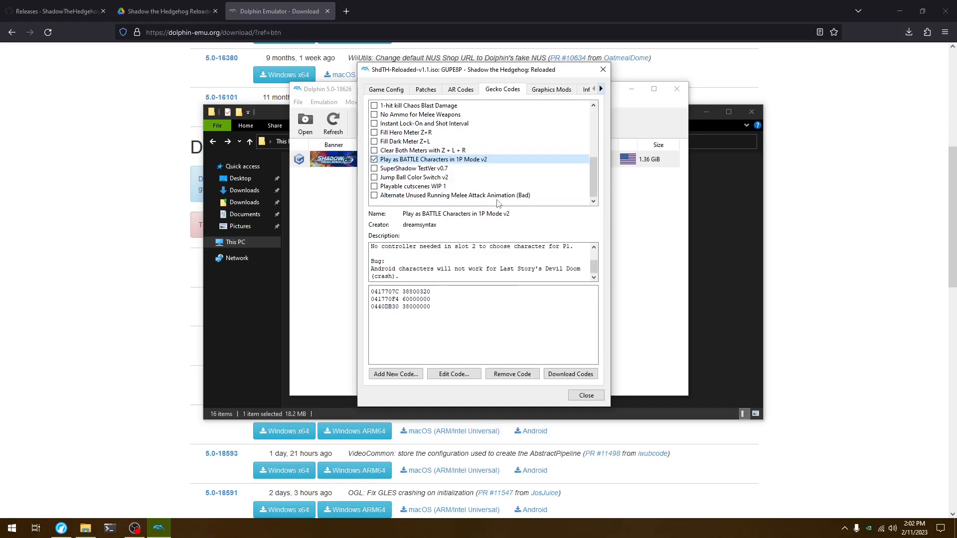
Step: Enable the Native Resolution Bloom graphics mod and close the game's properties
left_click(550, 89)
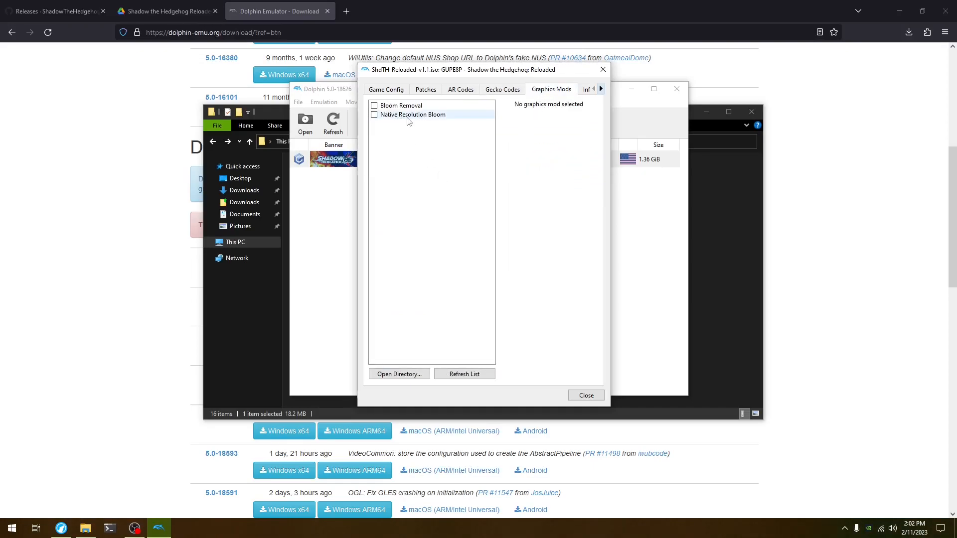
left_click(374, 114)
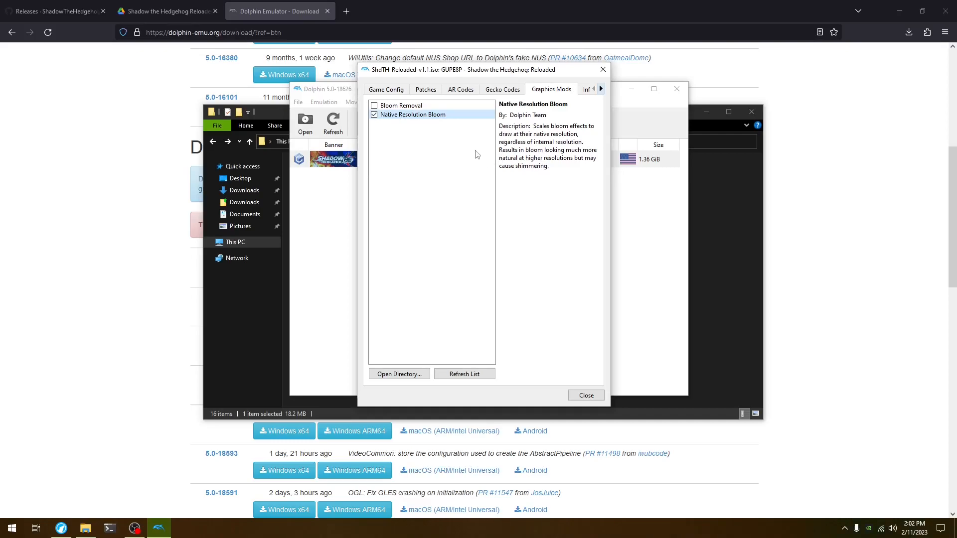
left_click(584, 394)
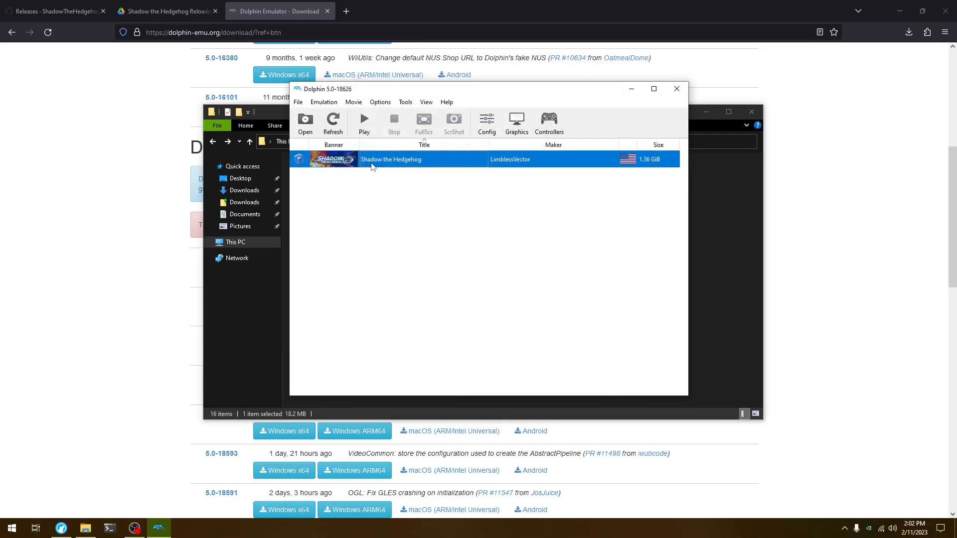
Step: Launch Shadow Reloaded and set the Advanced emulated CPU clock override to 147%
double_click(391, 159)
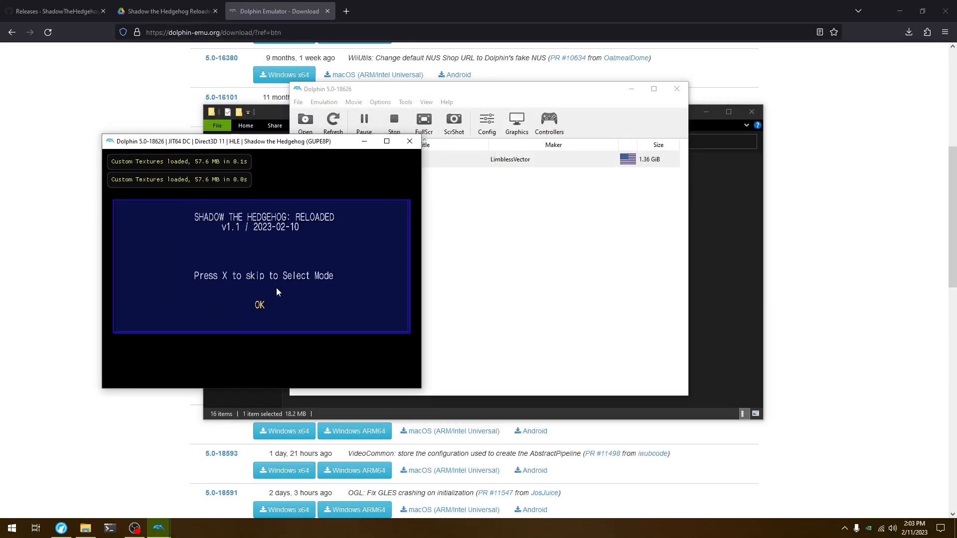
left_click(486, 122)
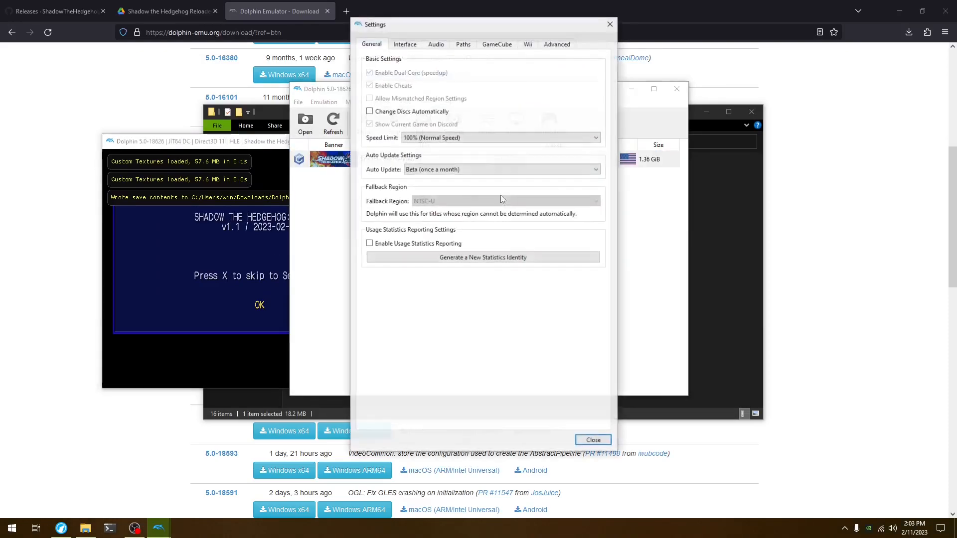
left_click(556, 43)
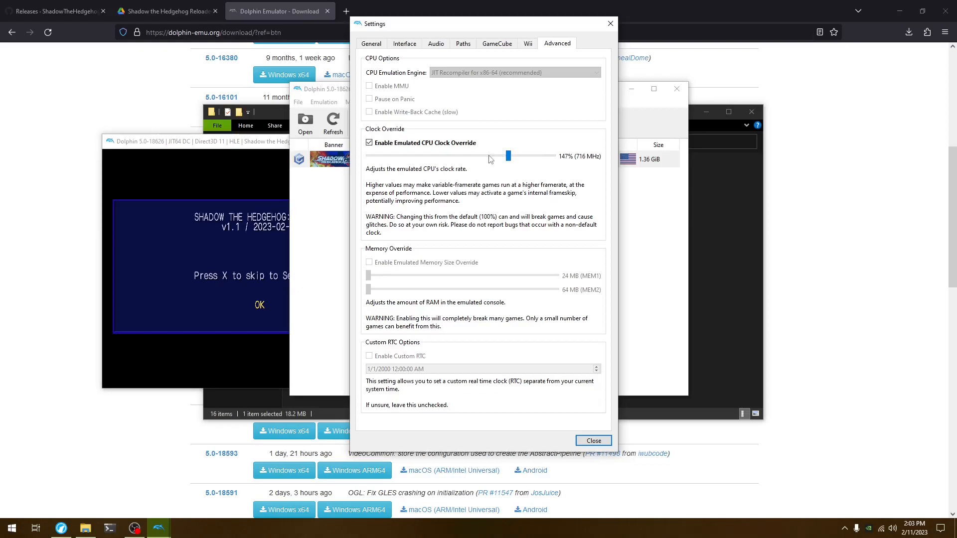
left_click(592, 440)
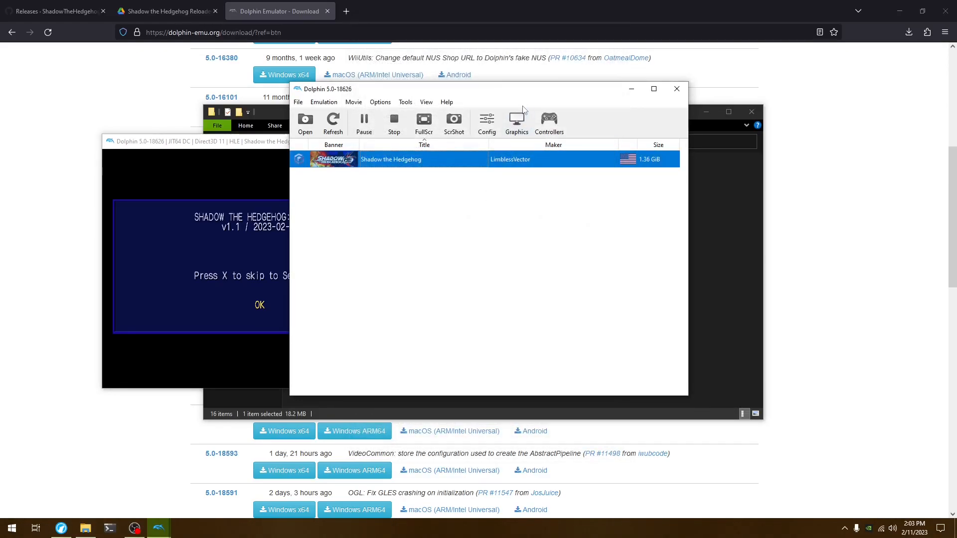
Step: Review the Port 1 controller mapping, then tick Vertex Rounding under Graphics Hacks
left_click(548, 123)
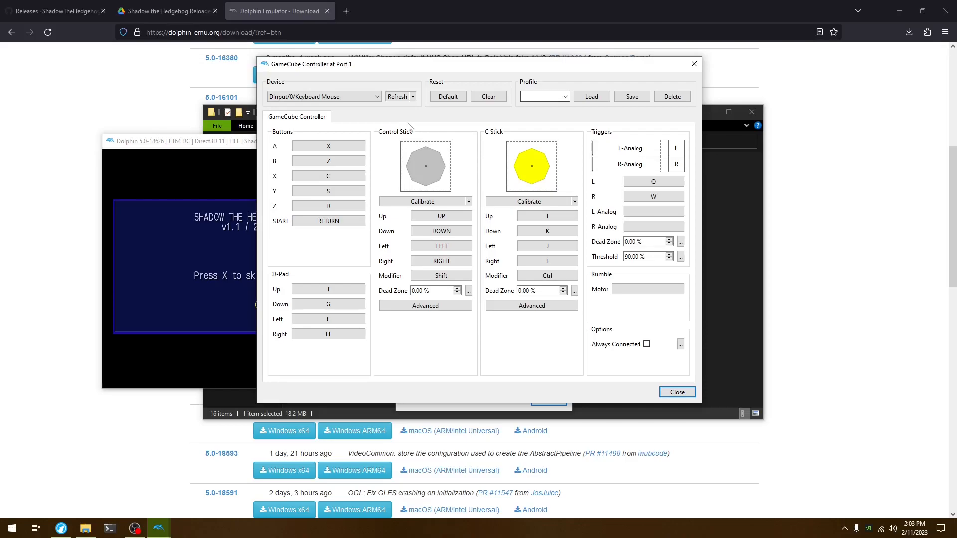
mouse_move(693, 64)
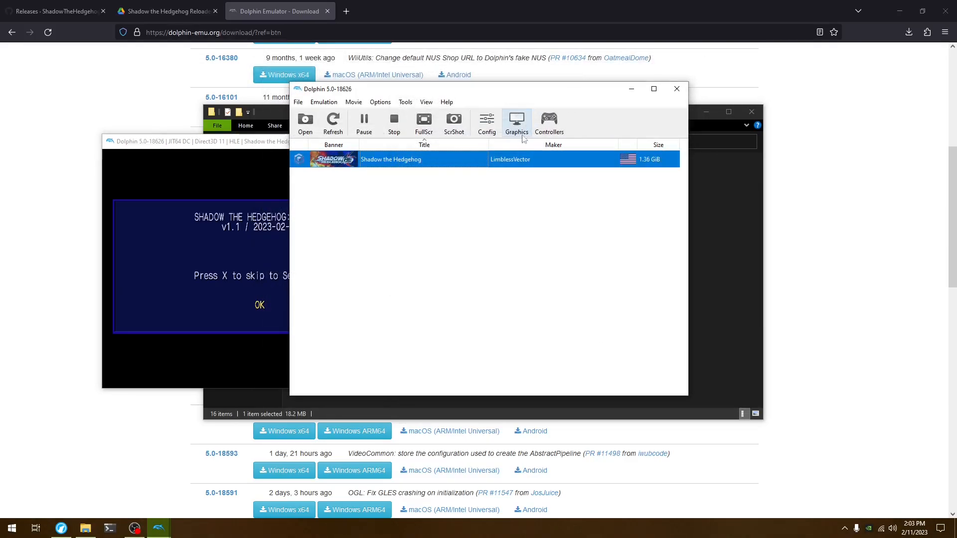
left_click(516, 122)
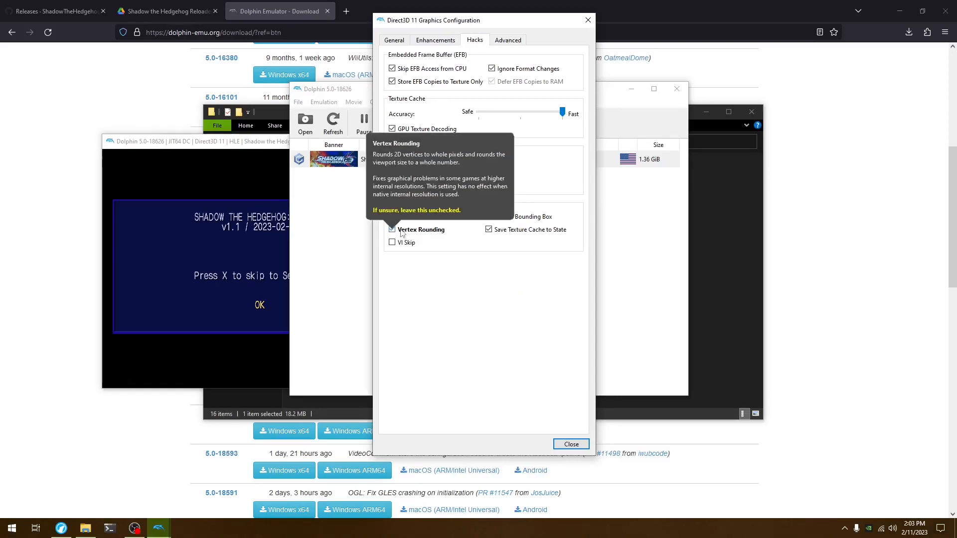
left_click(570, 443)
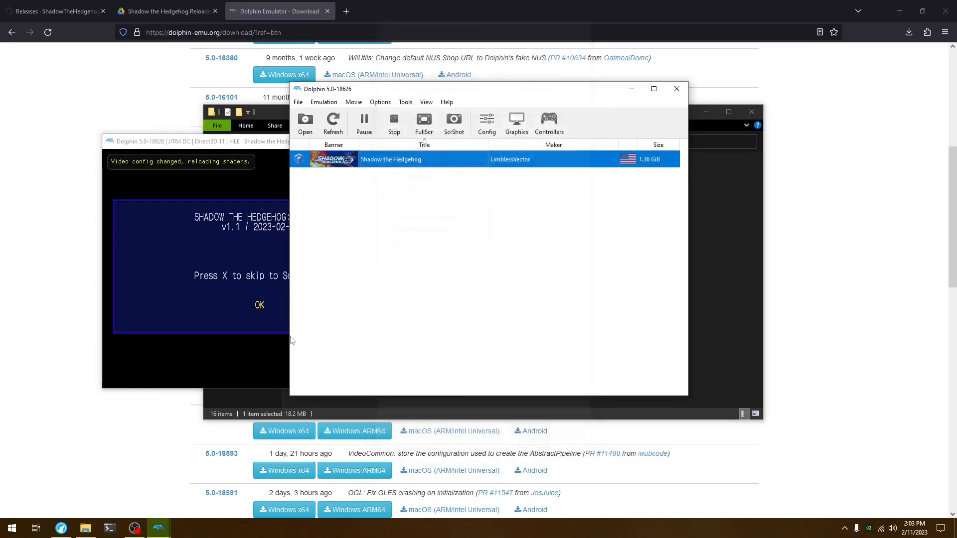